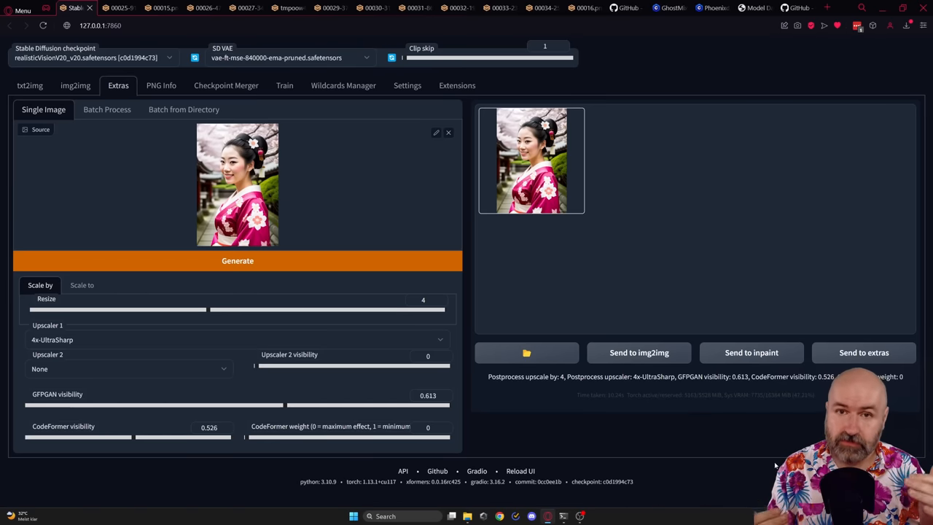
Step: Switch to the browser tab showing the ultimate-upscale-for-automatic1111 GitHub repository
click(800, 7)
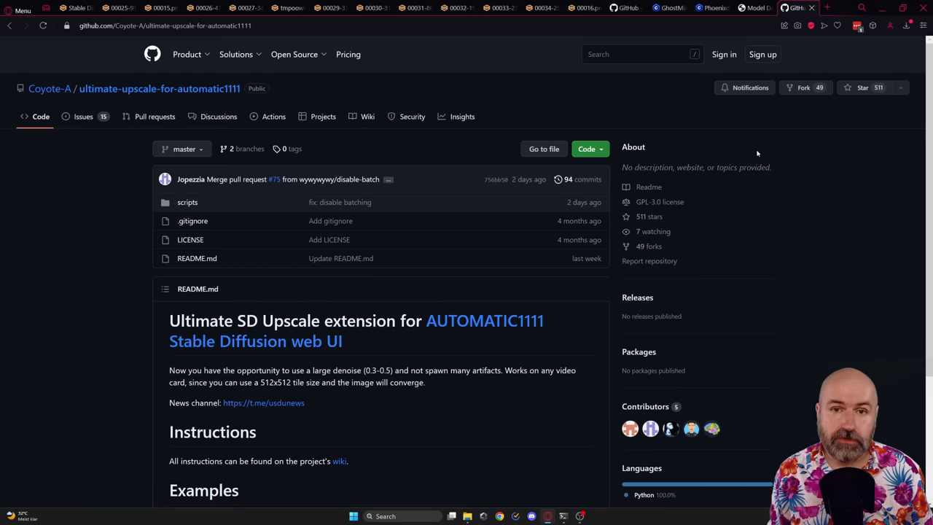
mouse_move(433, 289)
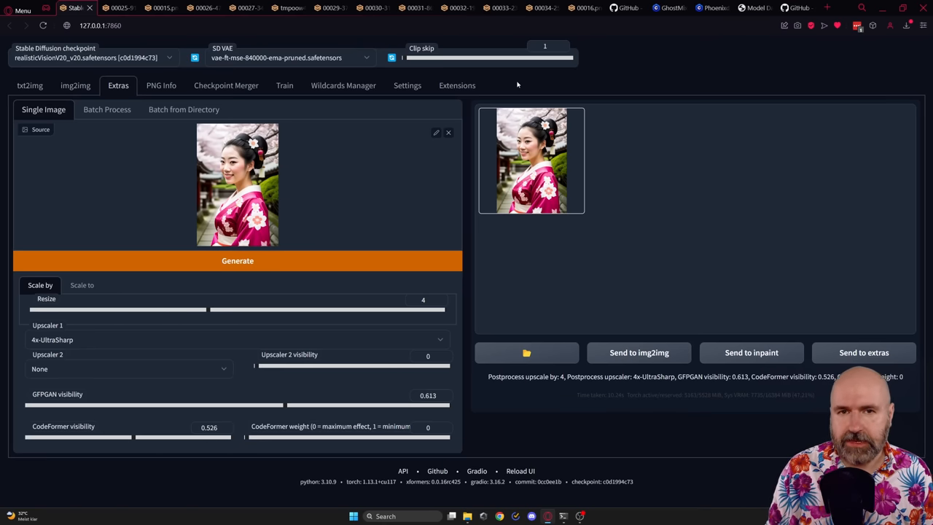
click(456, 85)
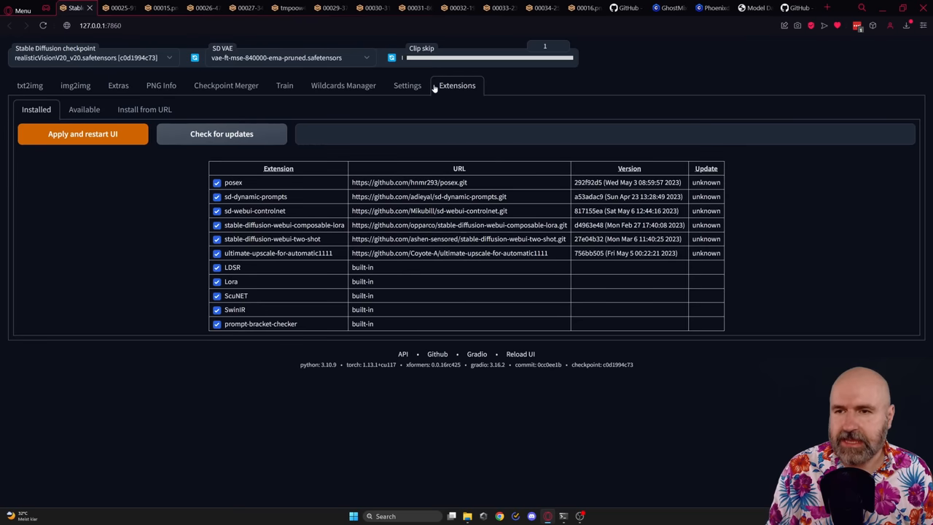
click(144, 110)
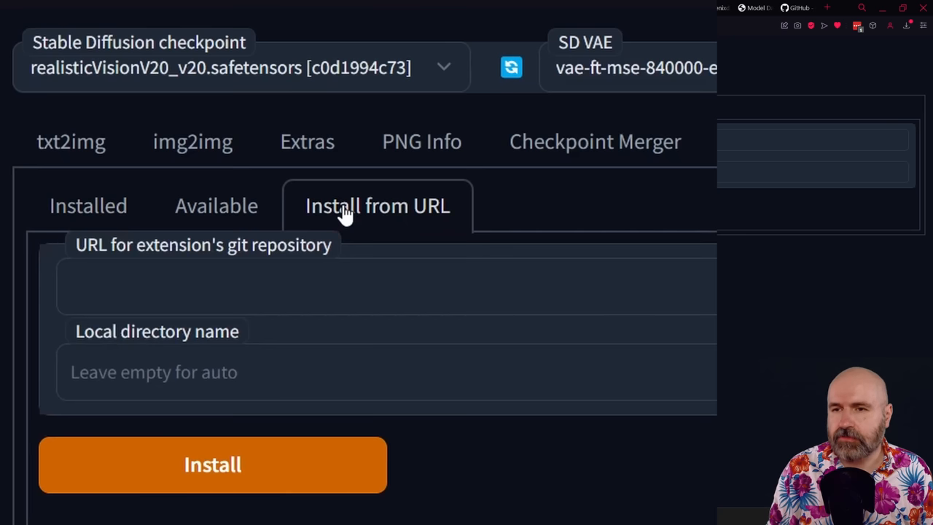
text(https://github.com/Coyote-A/ultimate-upscale-for-automatic1111)
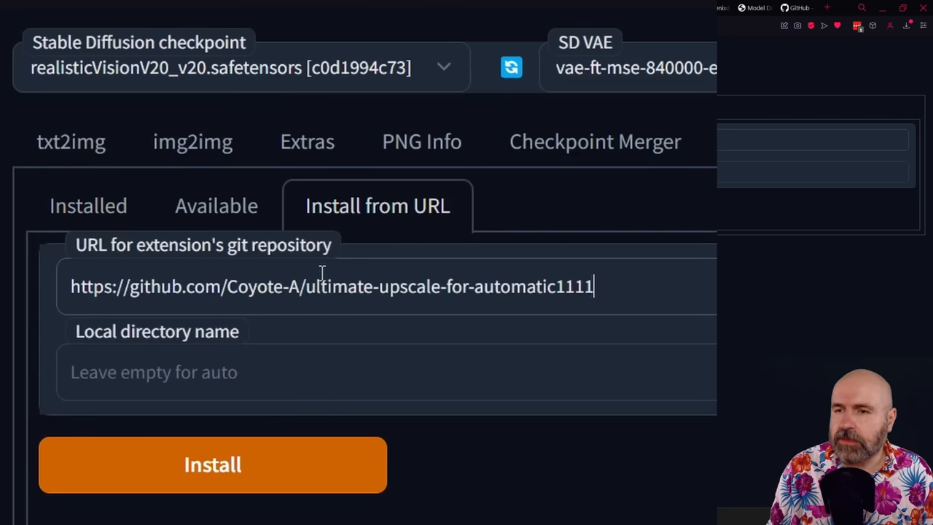
mouse_move(233, 465)
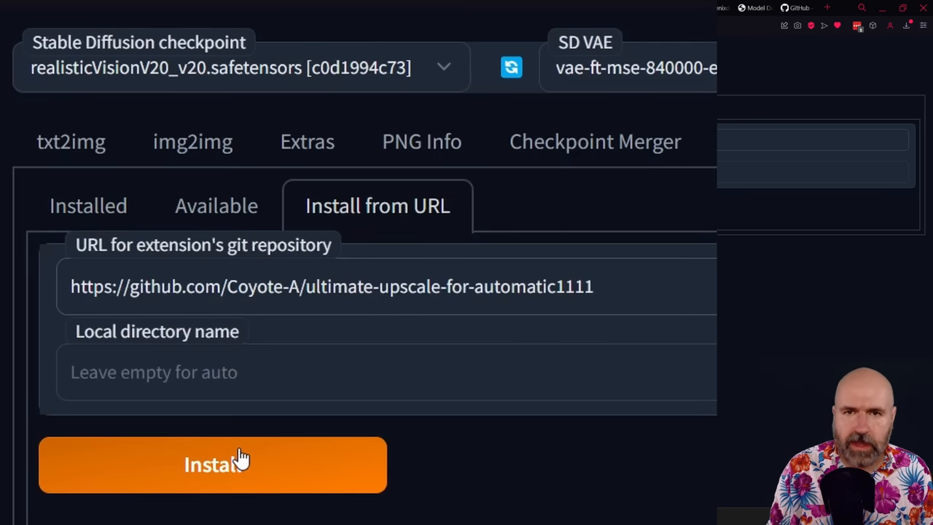
mouse_move(427, 446)
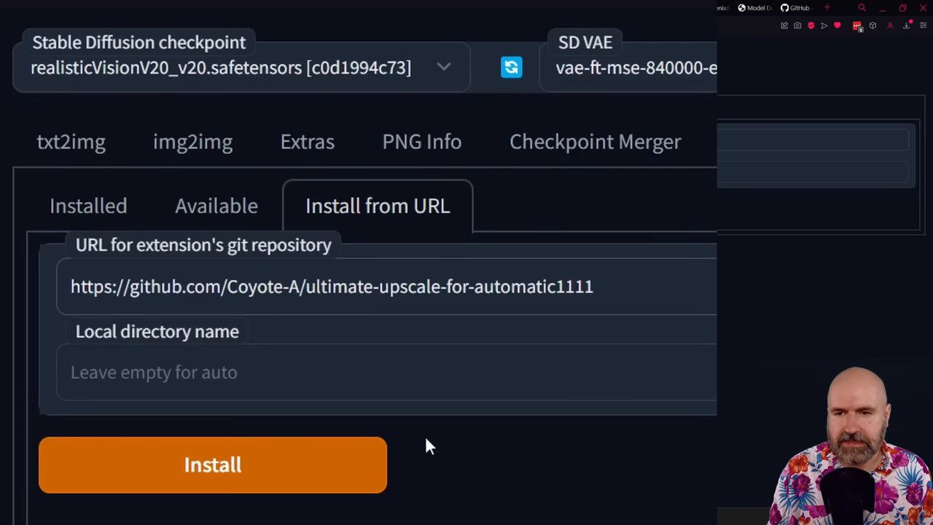
mouse_move(661, 470)
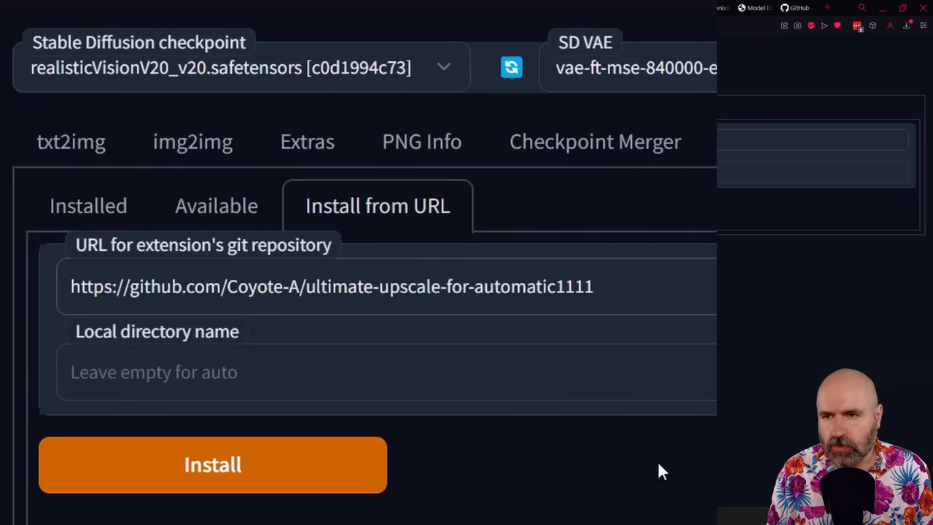
click(87, 205)
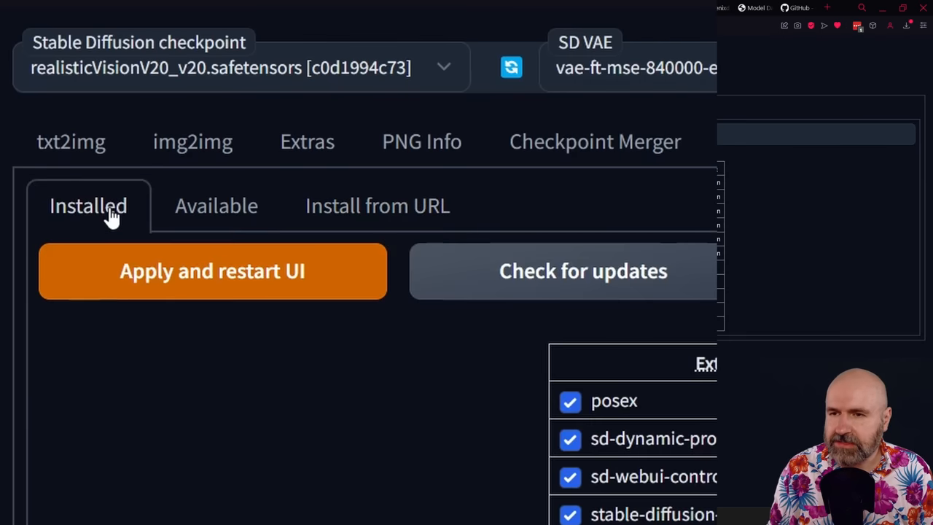
mouse_move(630, 291)
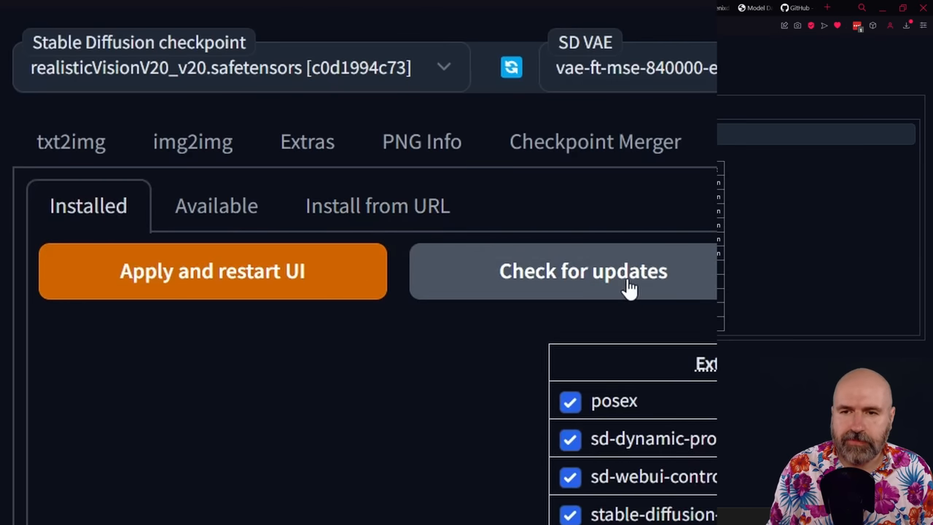
mouse_move(274, 288)
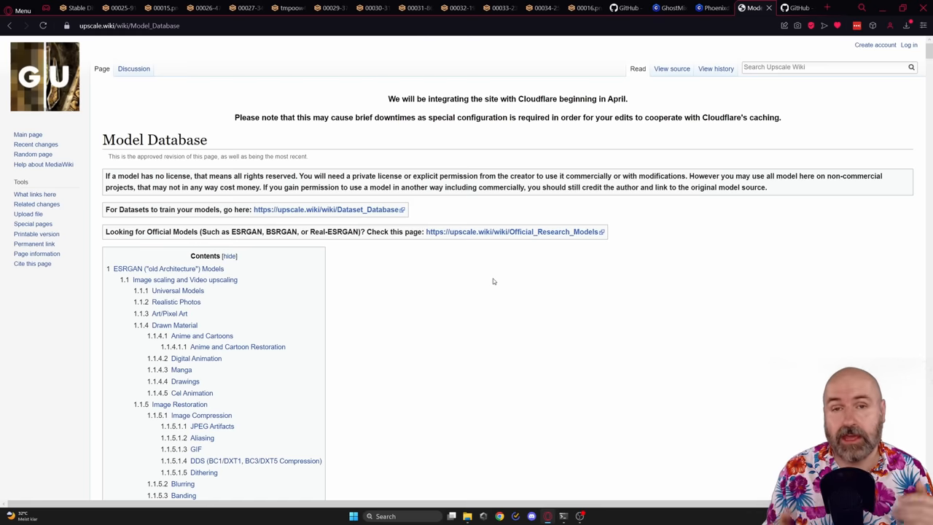
mouse_move(362, 220)
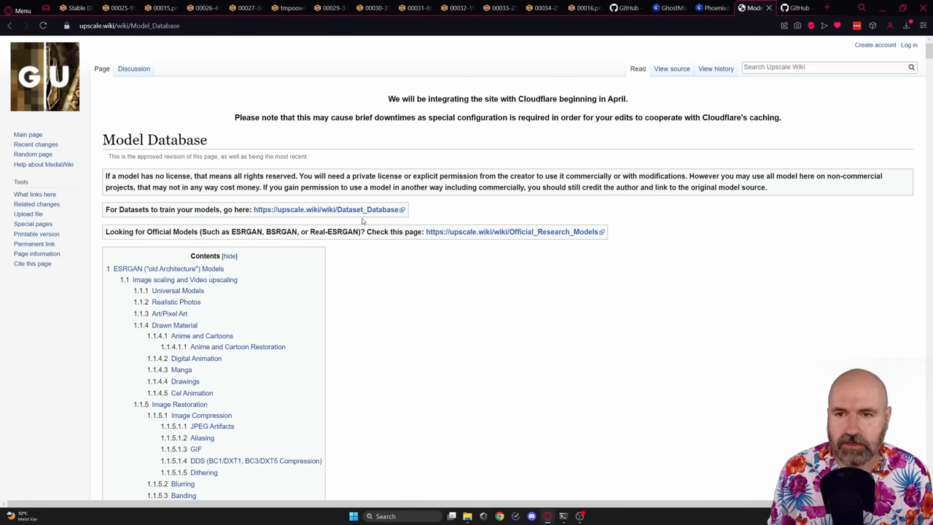
Step: Follow the 4x-UltraSharp link in the Upscale Wiki Model Database
scroll(down, 3)
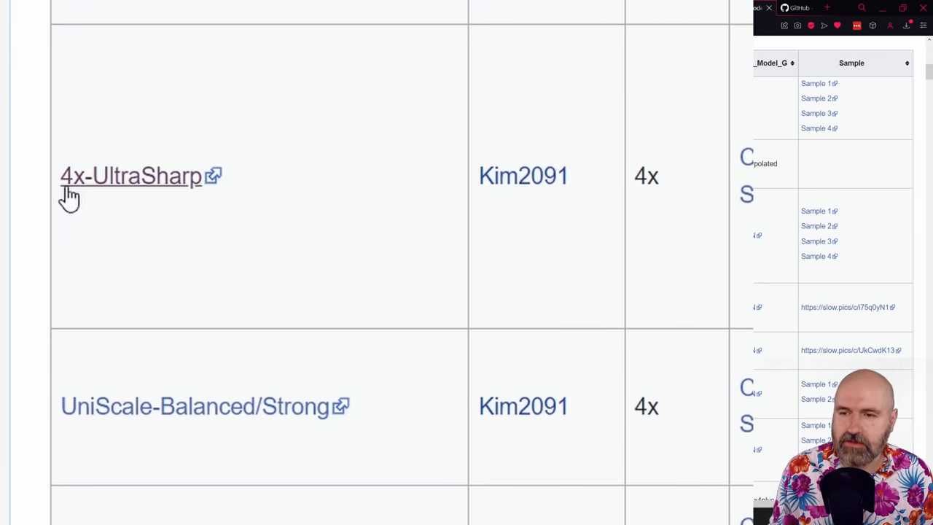
mouse_move(167, 197)
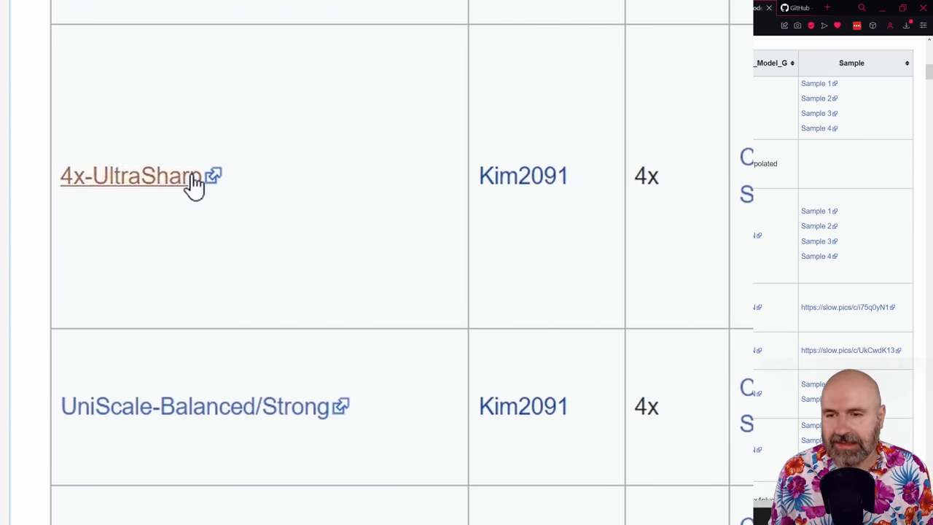
click(137, 176)
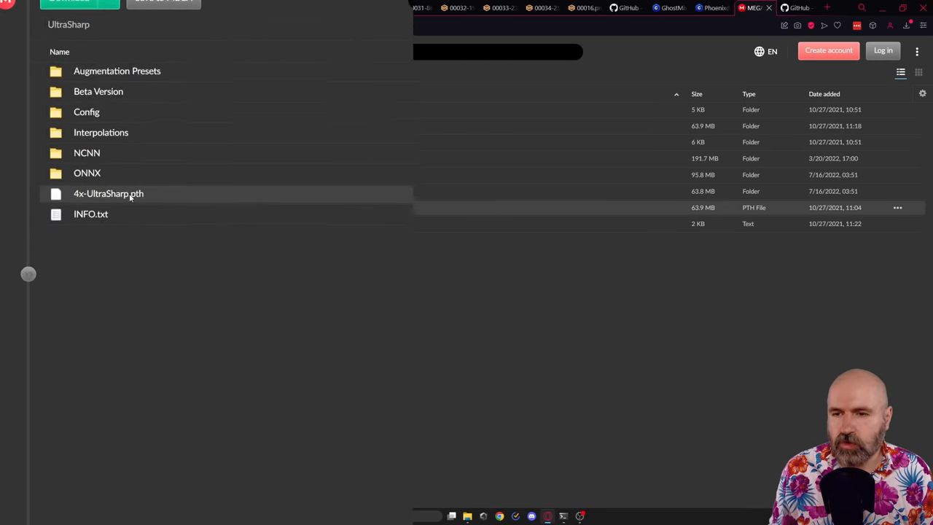
Step: Bring up download options for 4x-UltraSharp.pth in the MEGA folder
right_click(129, 193)
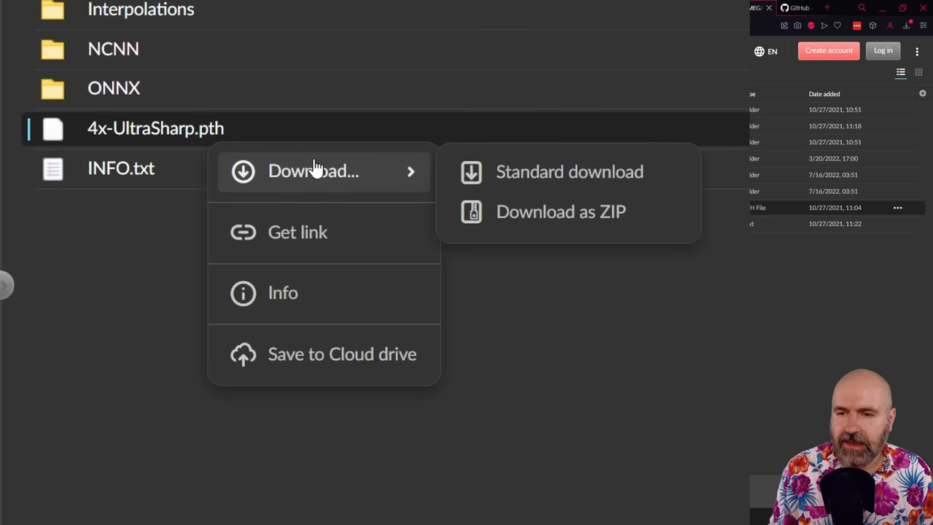
mouse_move(556, 182)
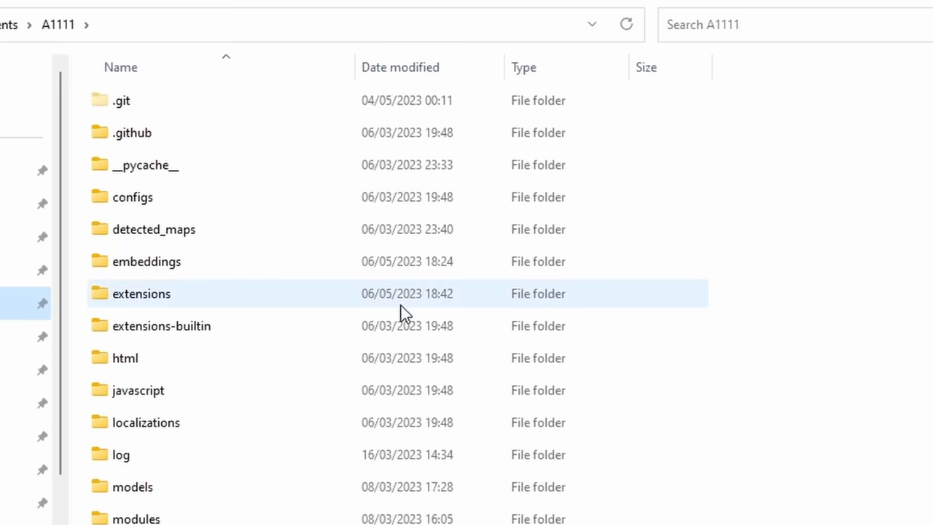
Step: Open the A1111 models > ESRGAN folder, then return to the web UI
double_click(133, 487)
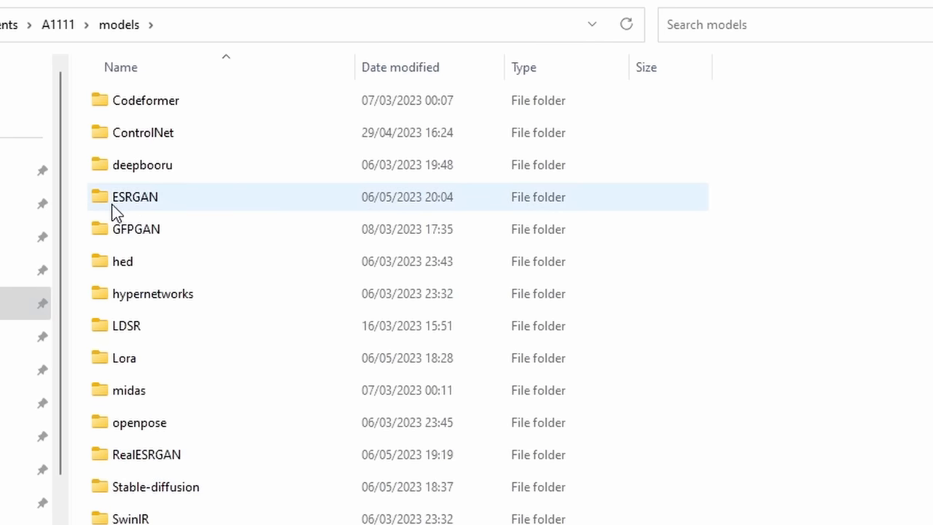
double_click(134, 197)
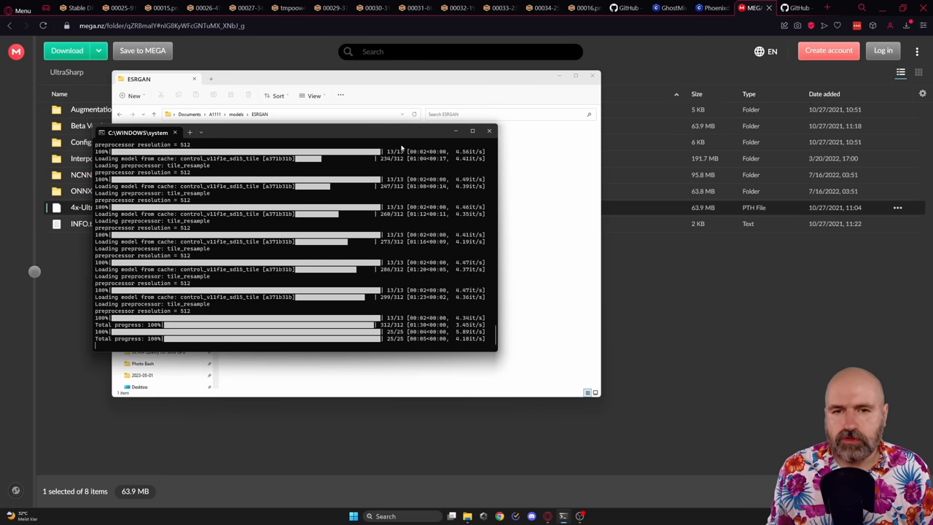
mouse_move(488, 131)
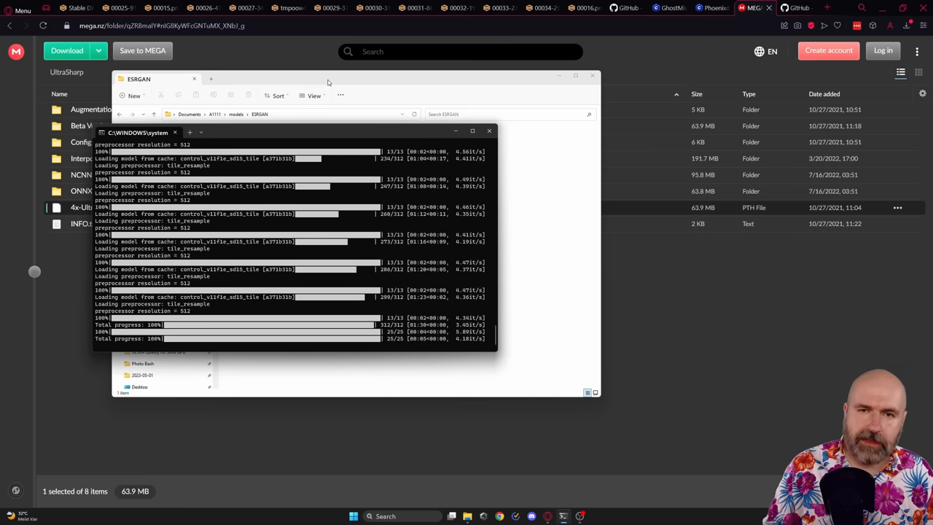
click(79, 10)
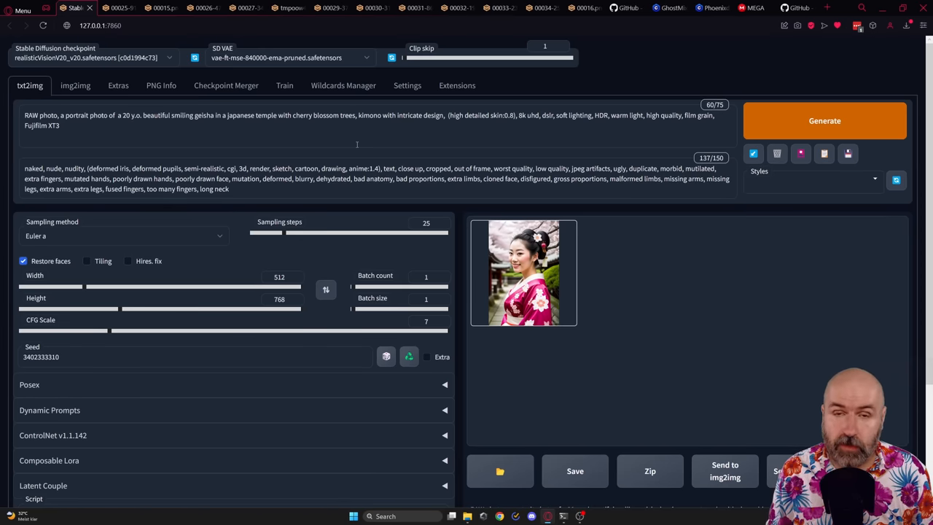
Step: Select the Ultimate SD upscale script in img2img, review its settings, then return to txt2img
click(73, 85)
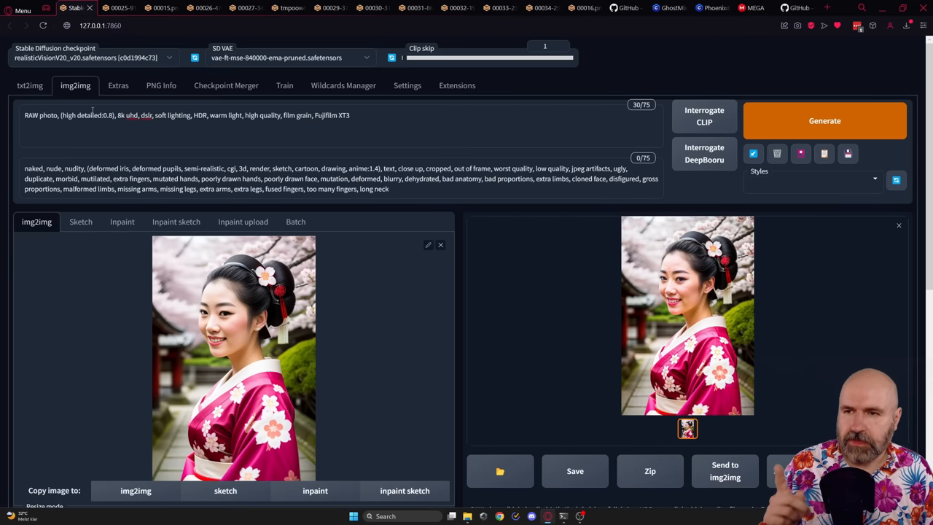
scroll(down, 3)
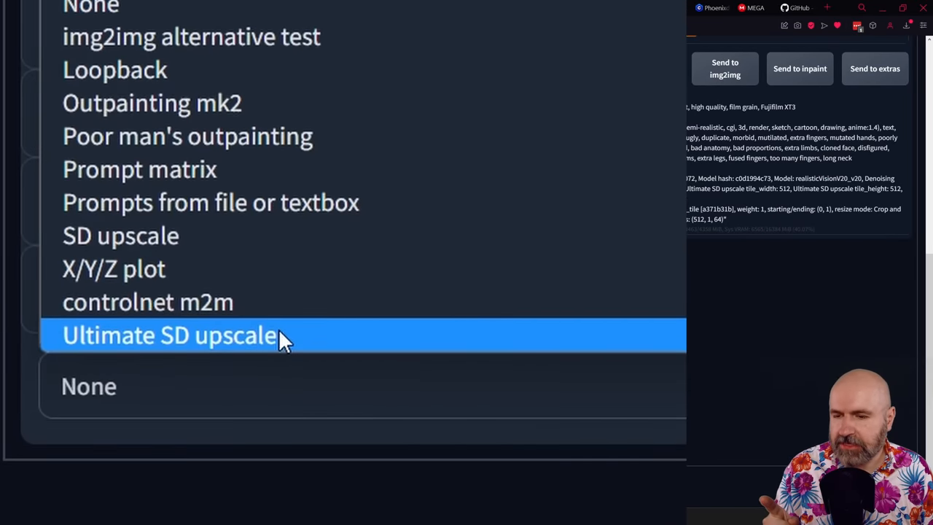
click(171, 335)
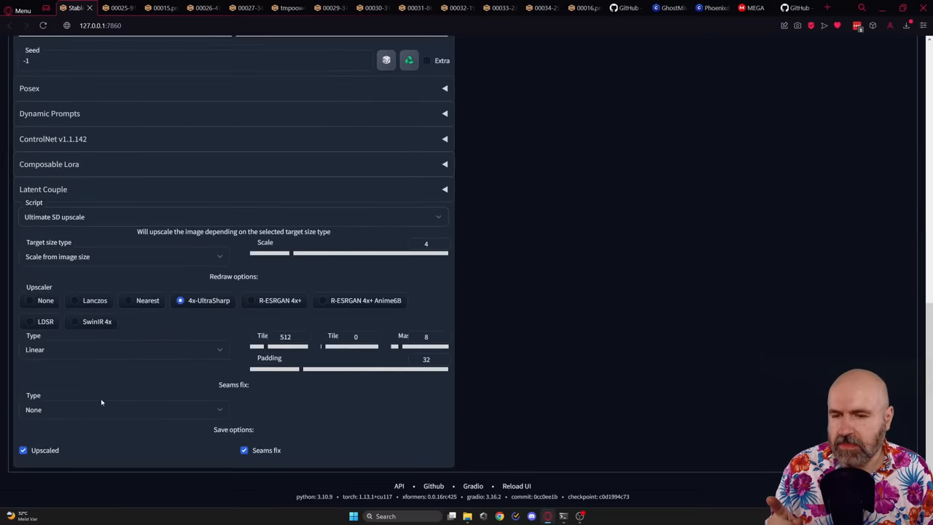
scroll(down, 3)
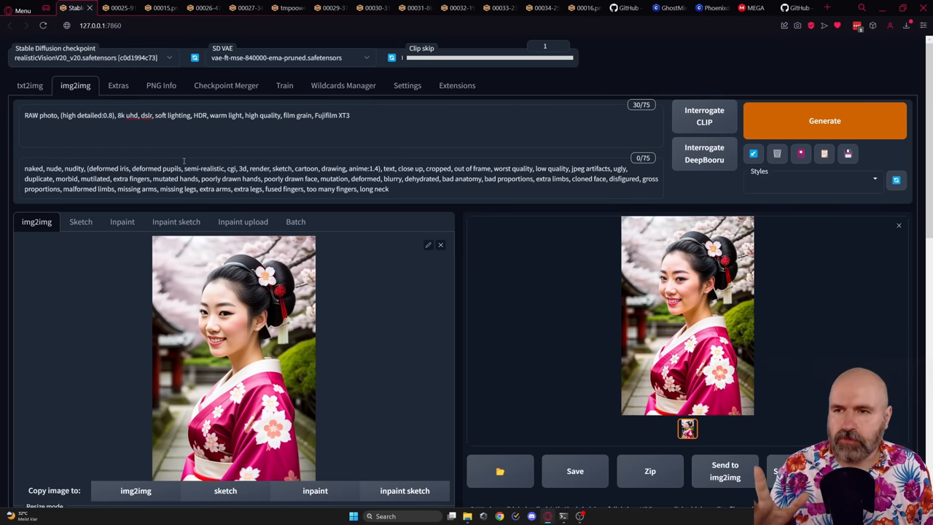
click(31, 85)
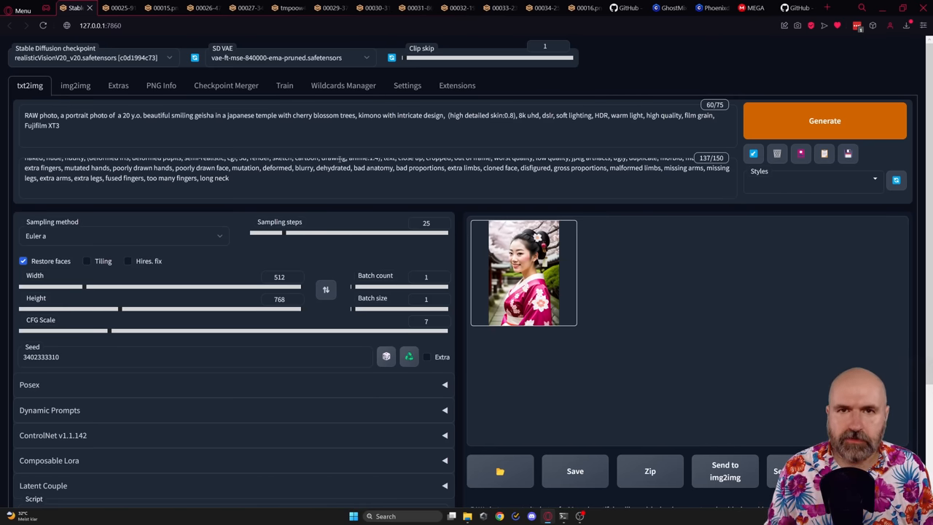
mouse_move(673, 348)
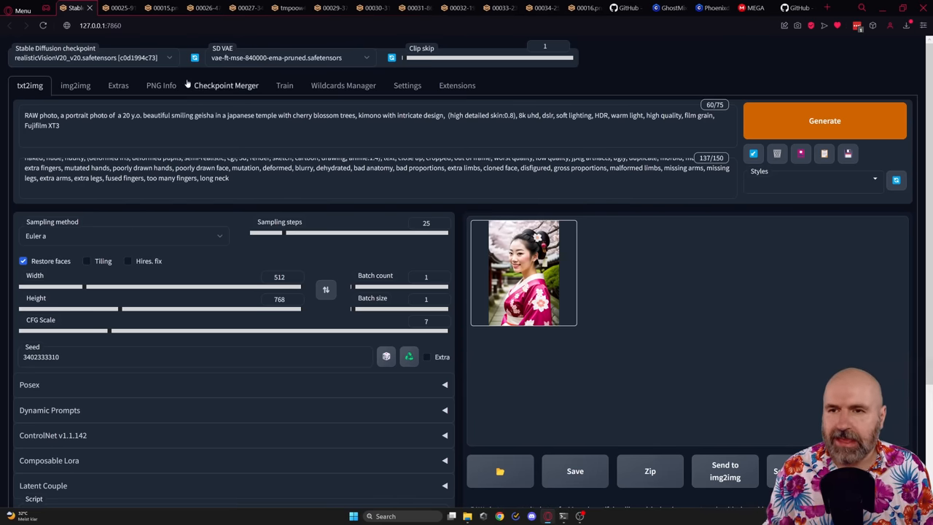
click(161, 85)
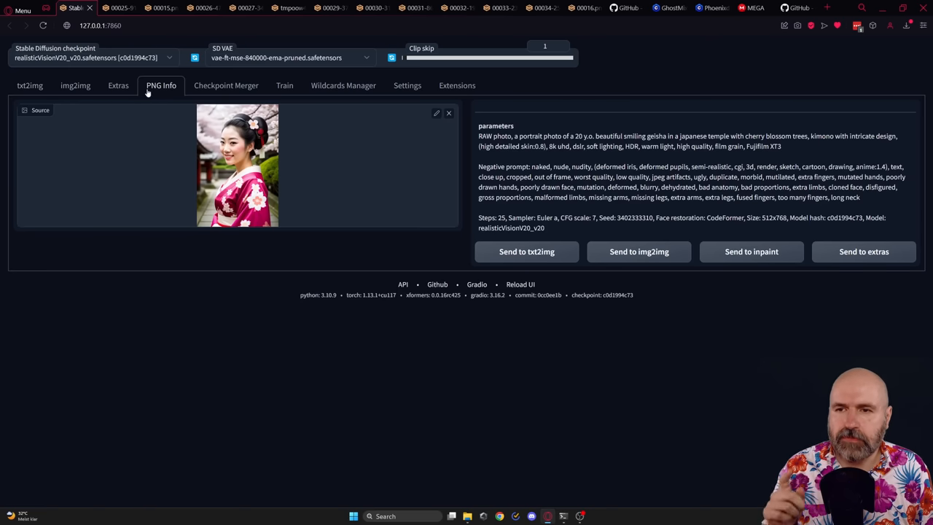
mouse_move(241, 159)
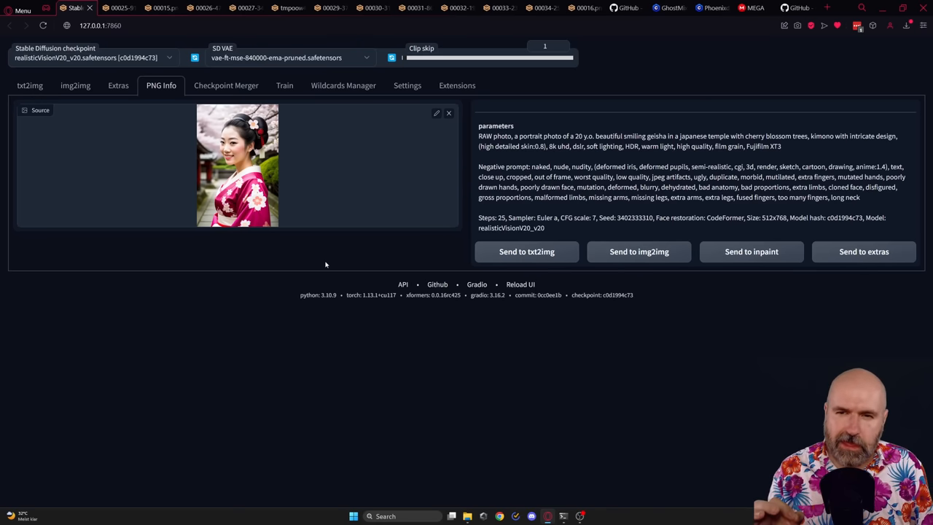
mouse_move(593, 236)
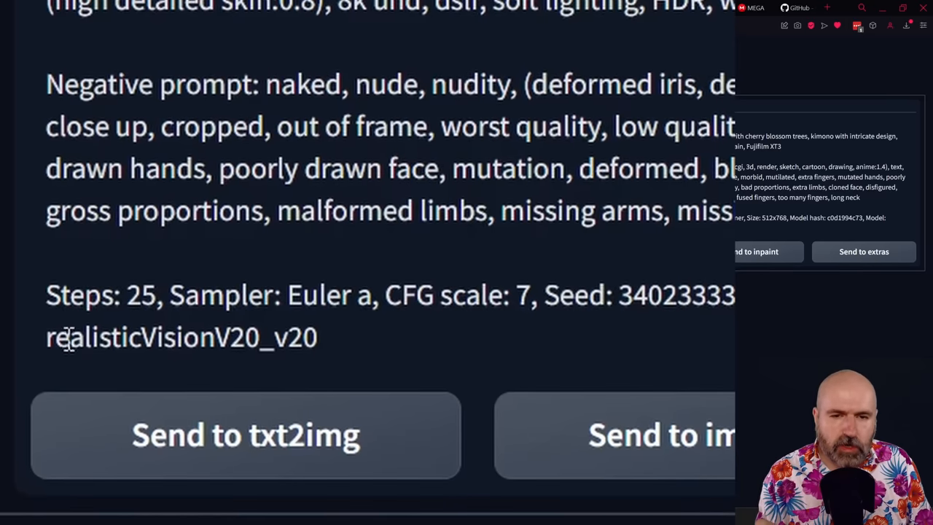
mouse_move(272, 360)
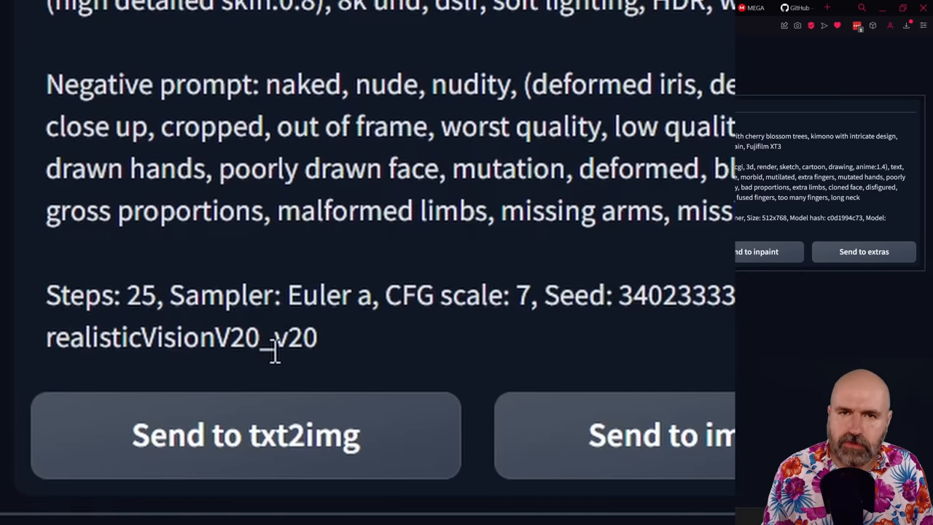
mouse_move(29, 310)
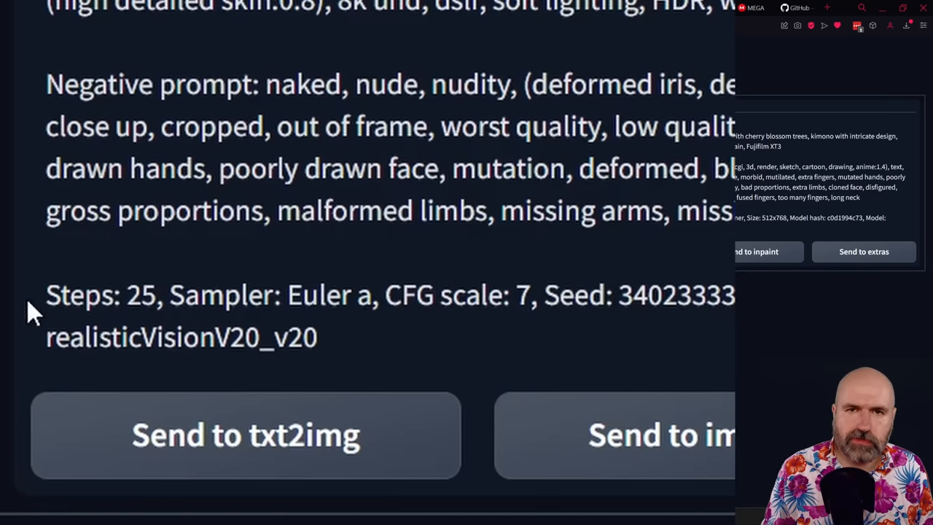
mouse_move(57, 385)
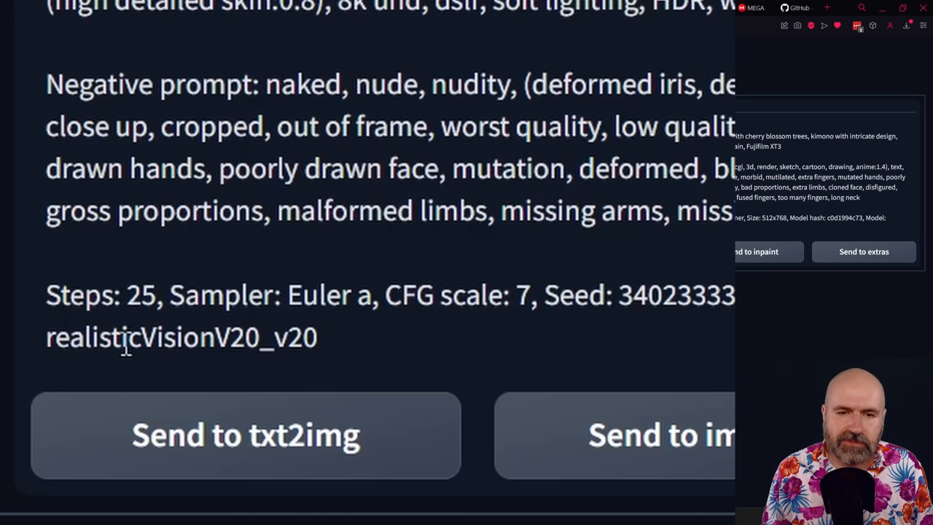
mouse_move(253, 342)
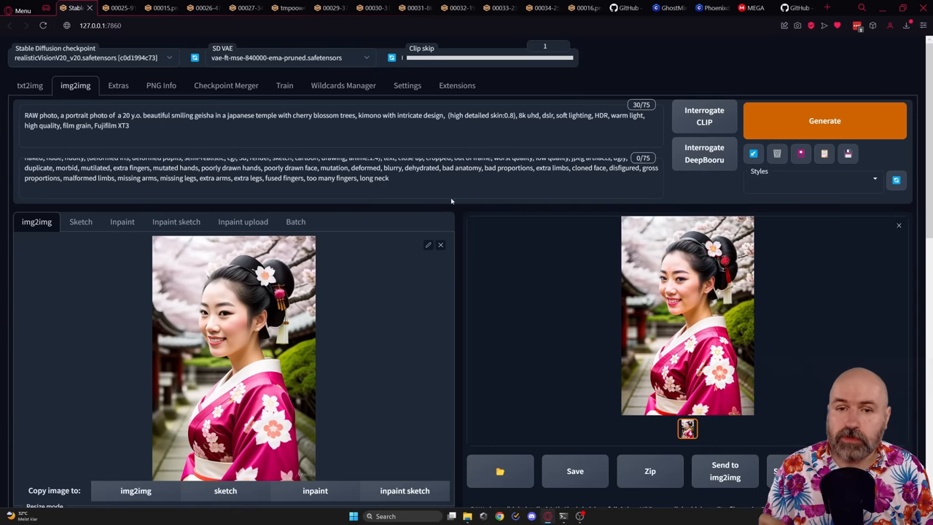
Step: Remove the geisha description and the word 'skin' from the img2img prompt
drag(190, 116, 446, 115)
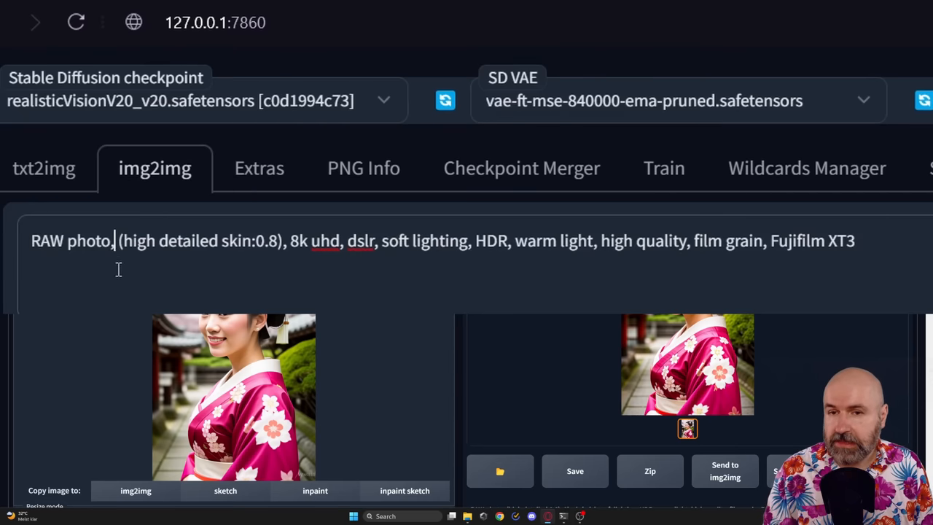
mouse_move(204, 279)
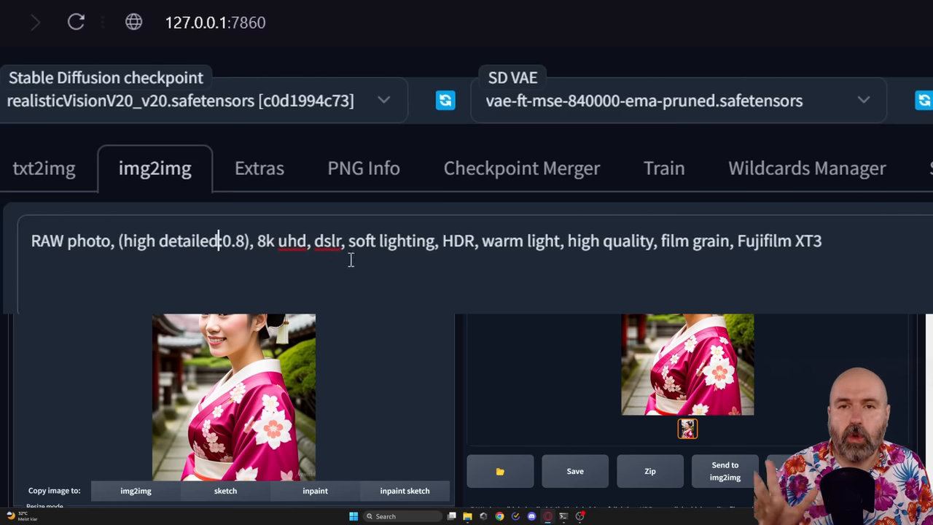
scroll(down, 3)
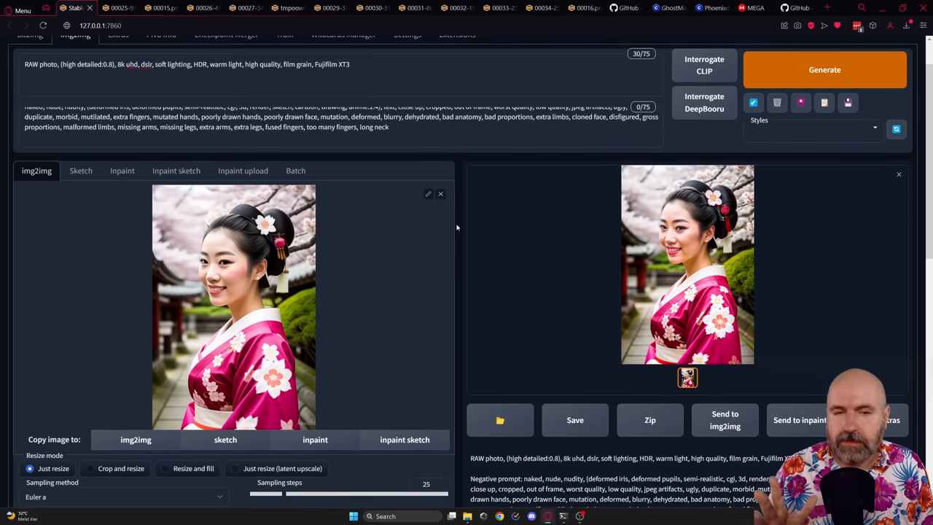
scroll(down, 3)
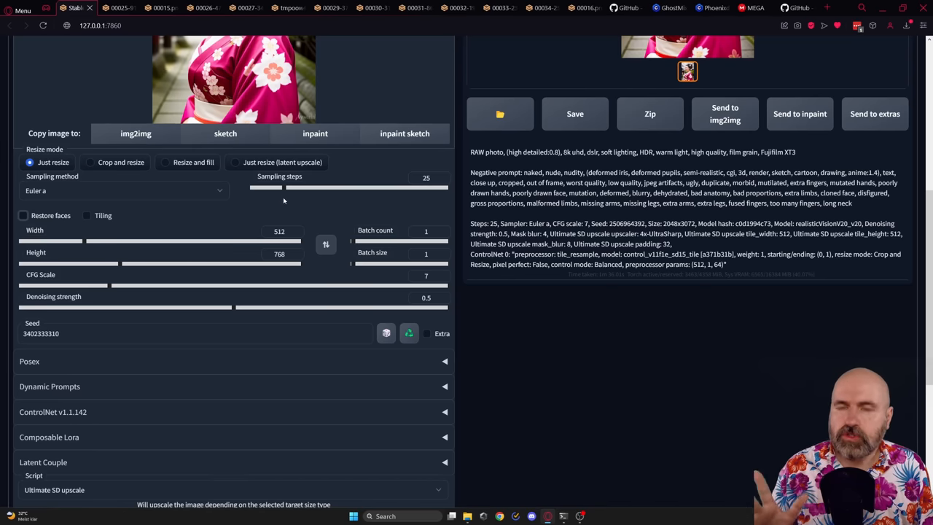
click(124, 190)
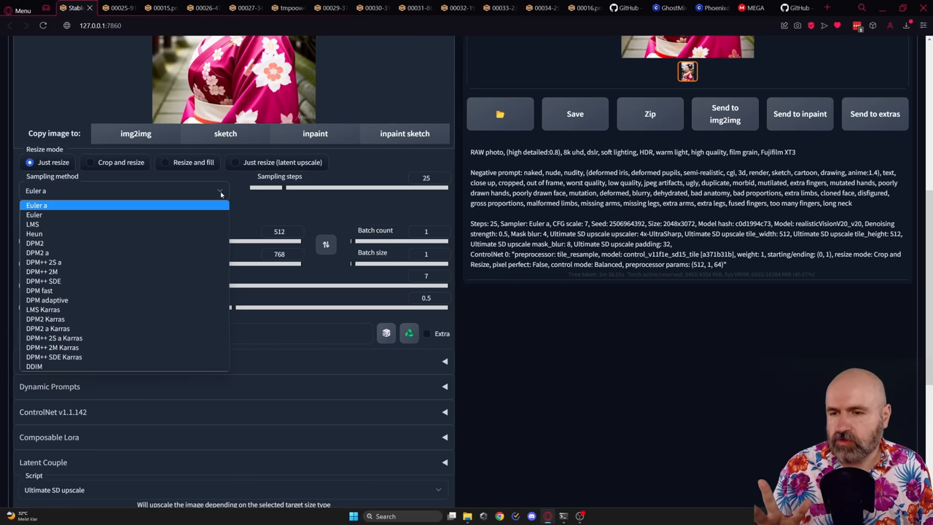
mouse_move(45, 318)
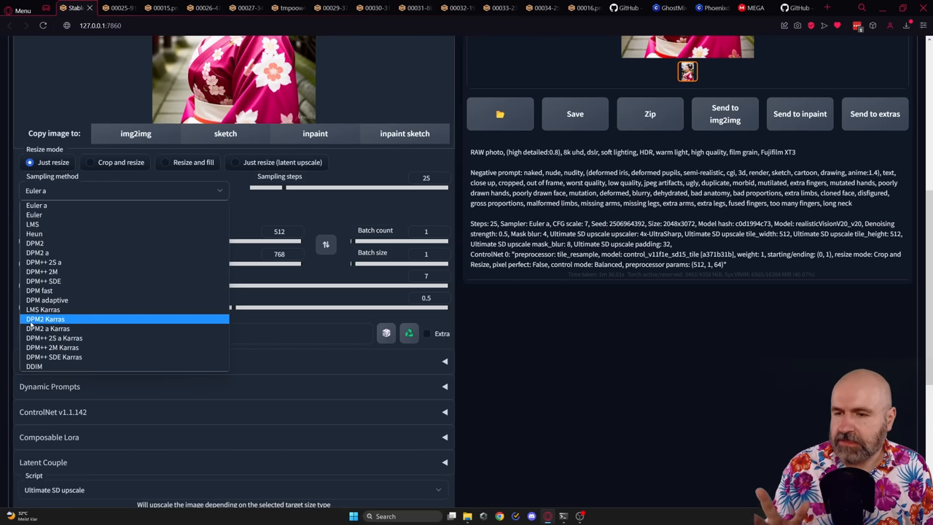
mouse_move(52, 328)
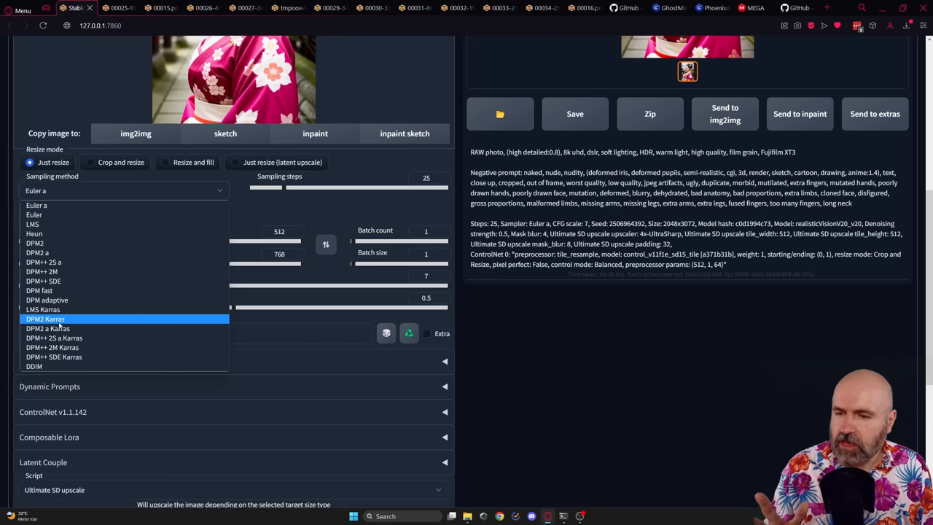
mouse_move(54, 337)
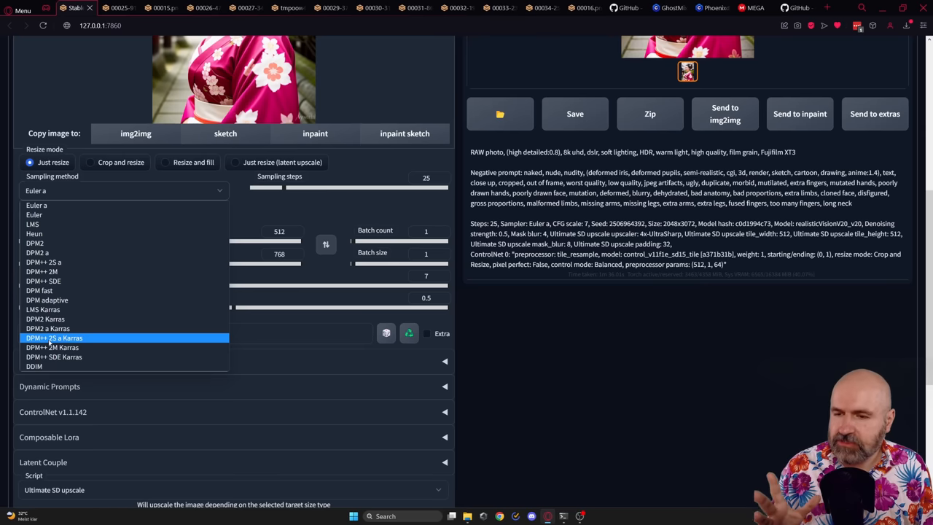
mouse_move(75, 344)
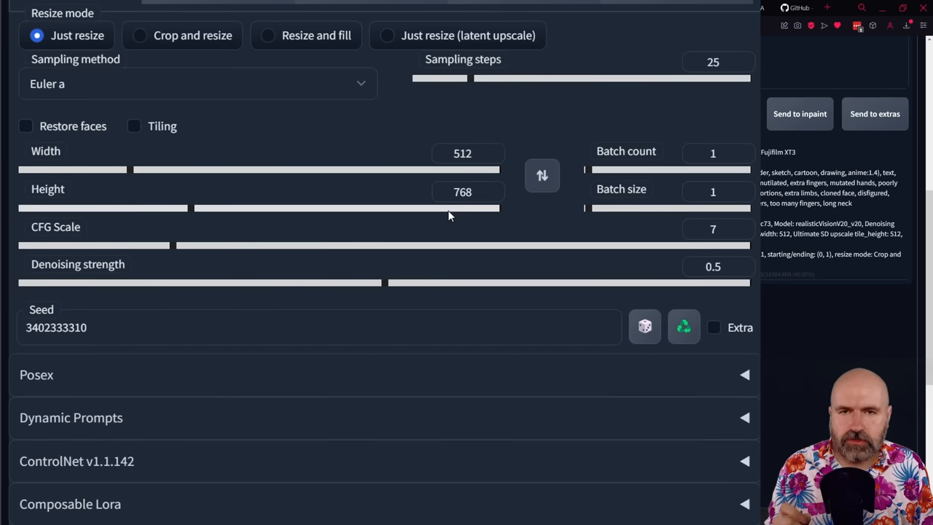
mouse_move(446, 214)
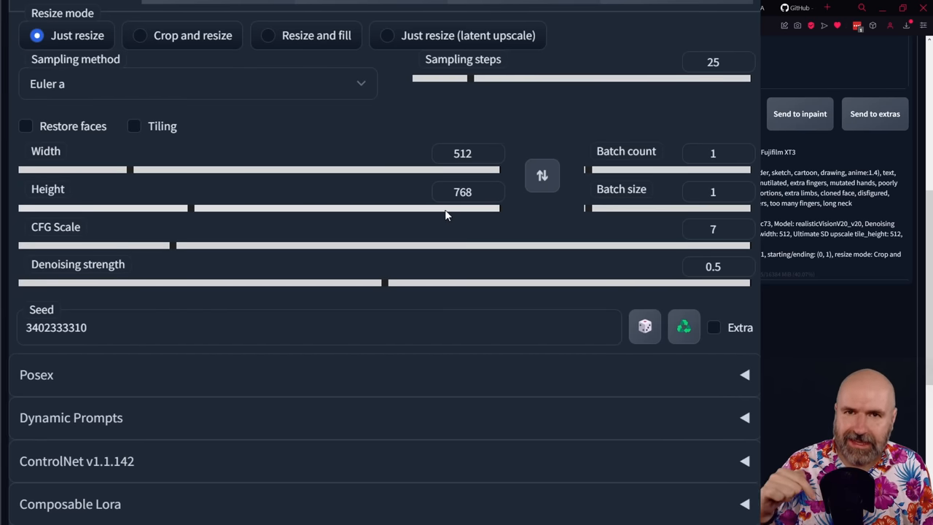
mouse_move(366, 129)
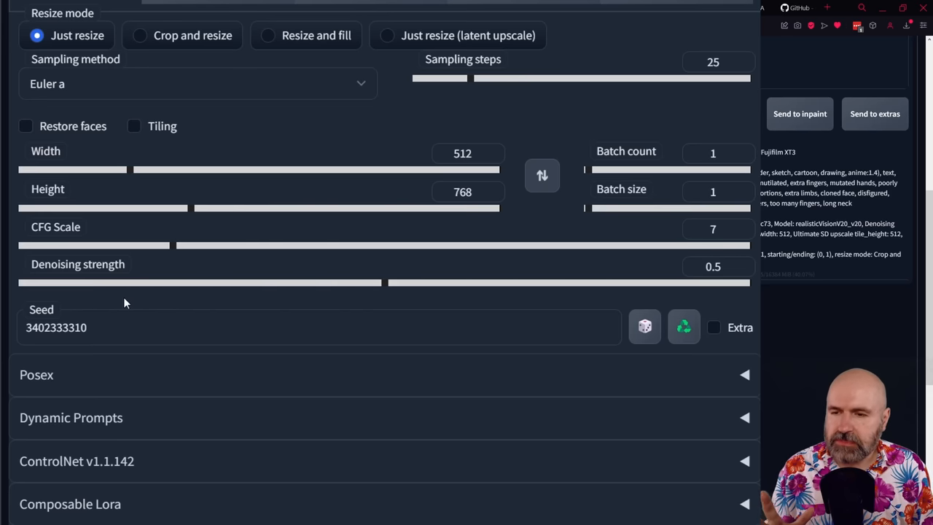
mouse_move(101, 299)
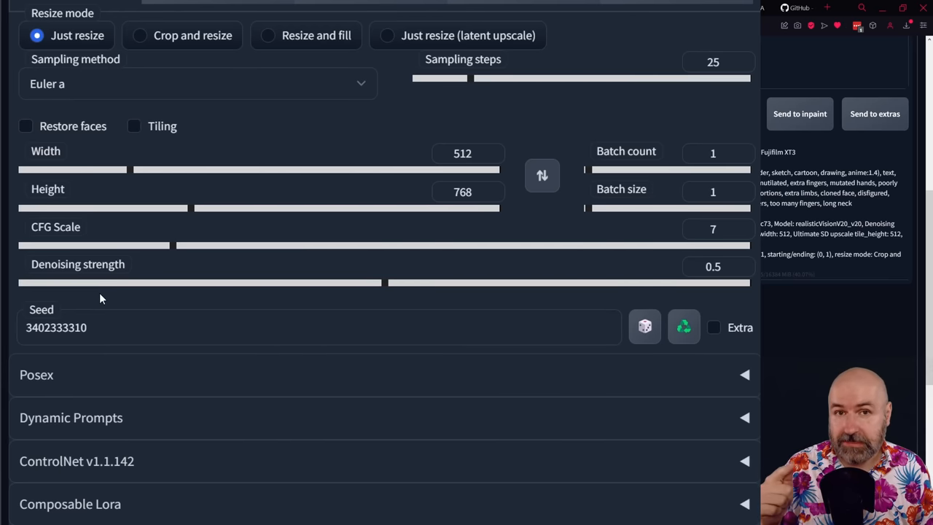
mouse_move(95, 364)
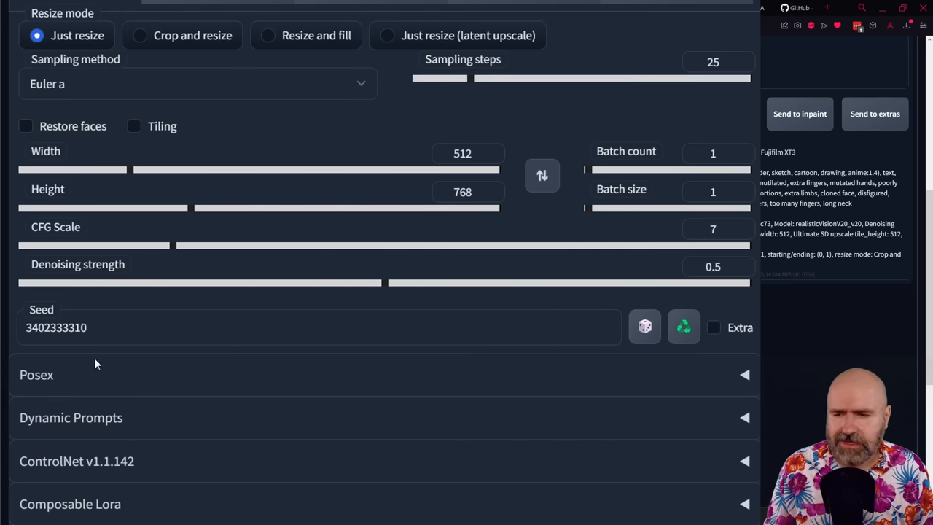
mouse_move(62, 352)
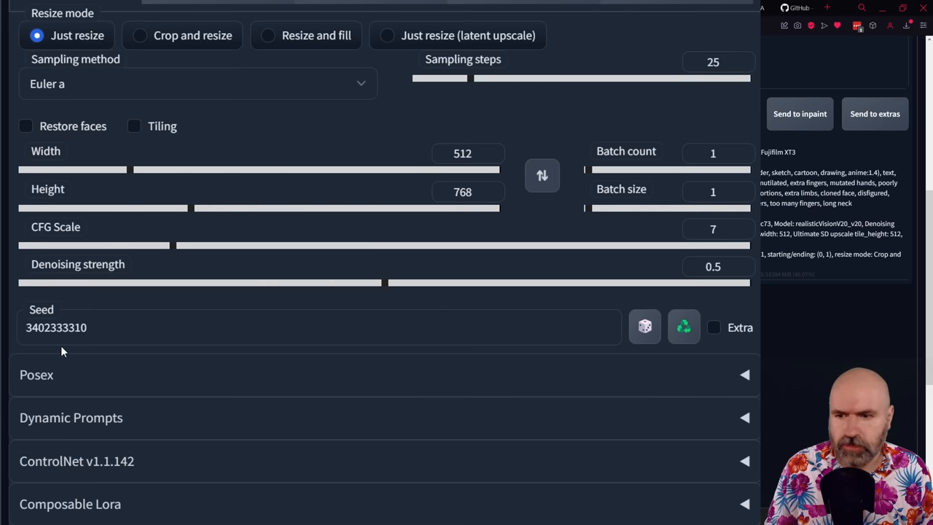
scroll(down, 3)
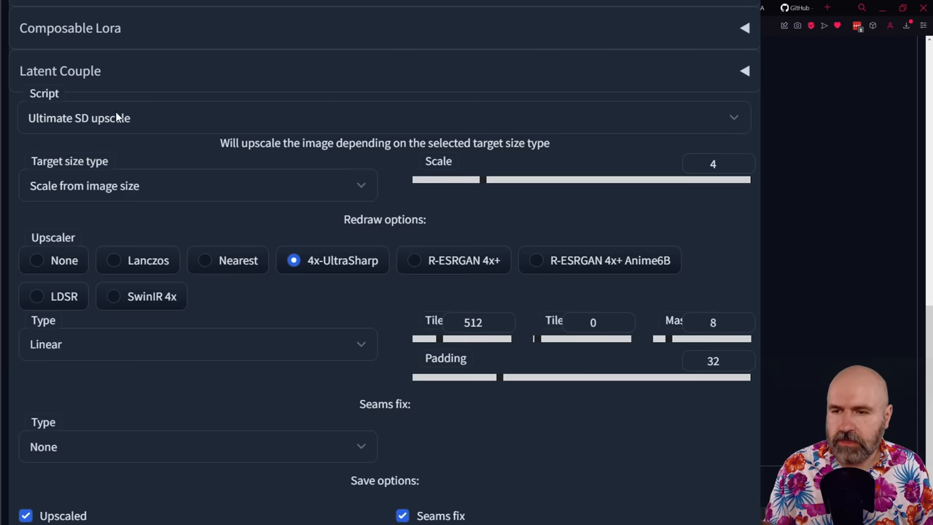
click(197, 185)
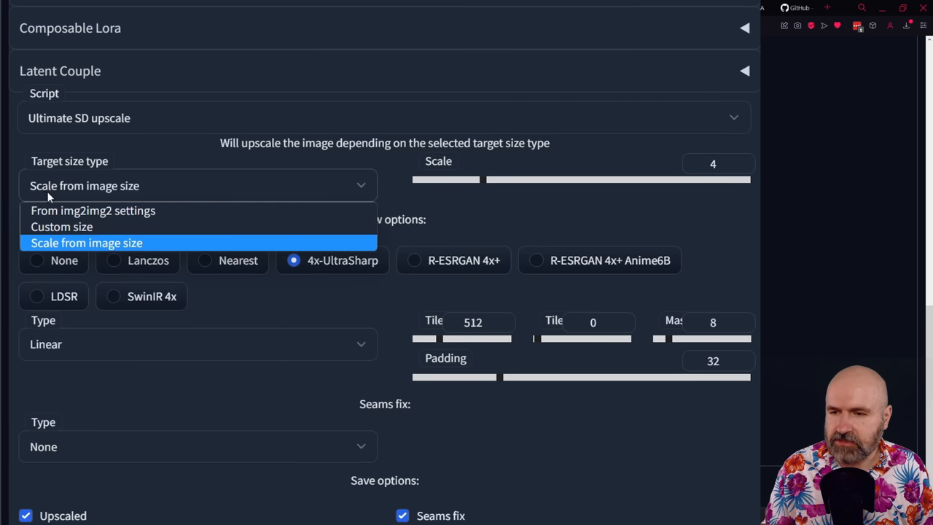
click(86, 243)
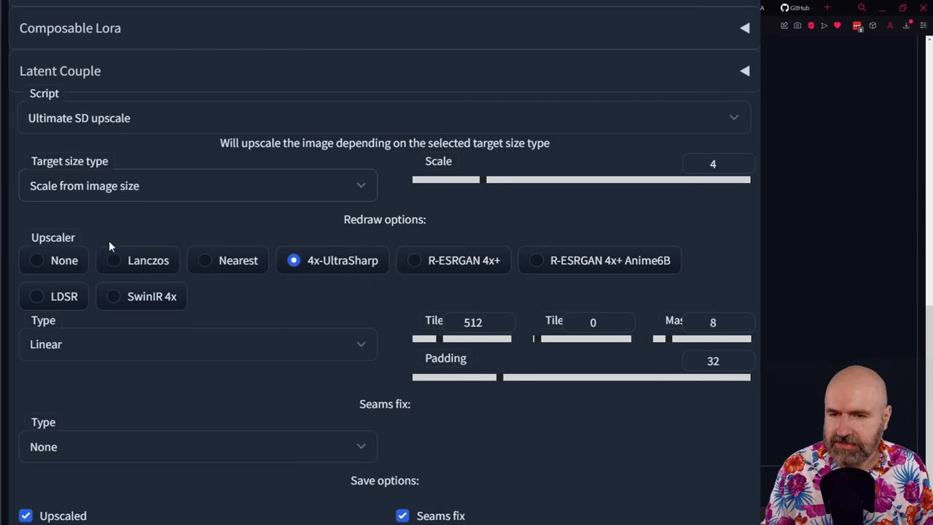
mouse_move(457, 186)
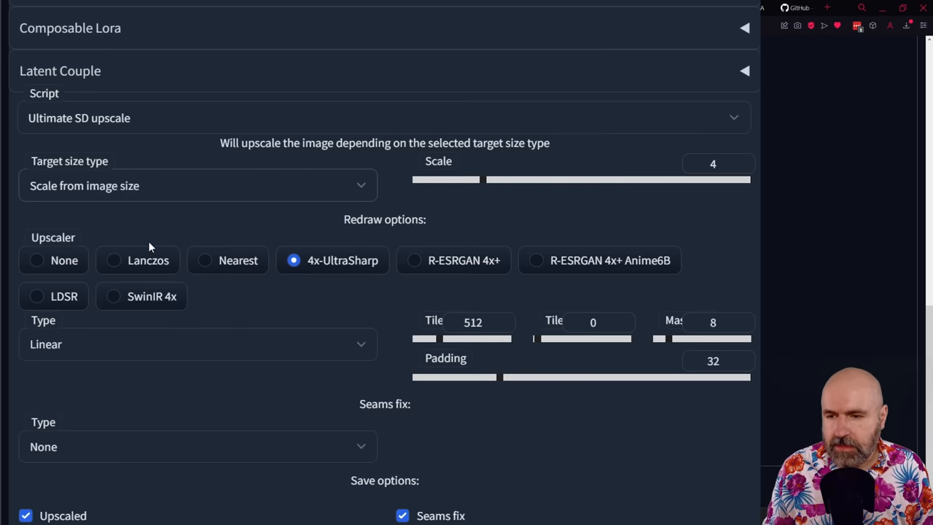
mouse_move(571, 248)
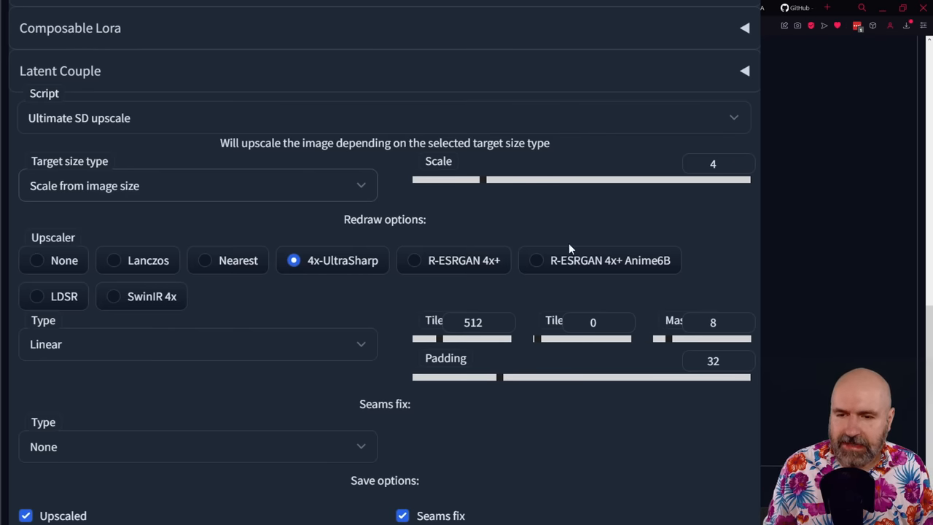
mouse_move(363, 272)
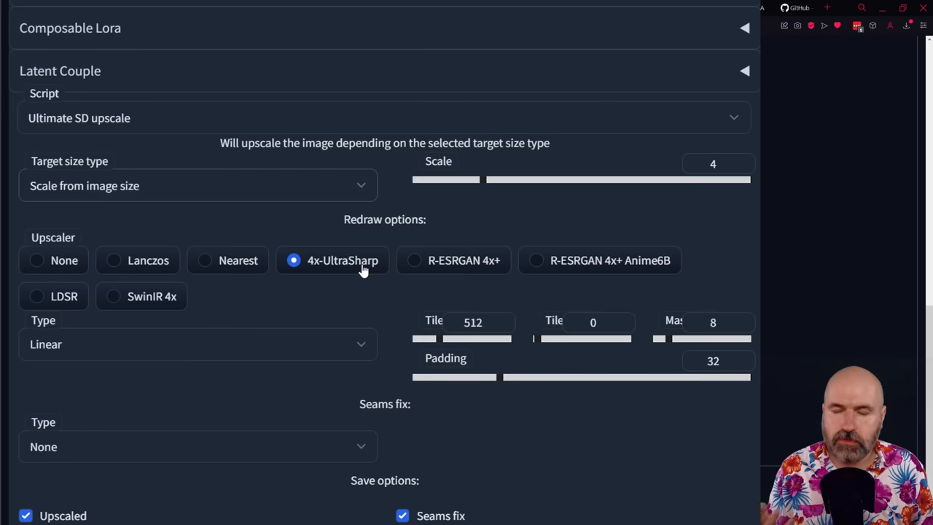
mouse_move(558, 278)
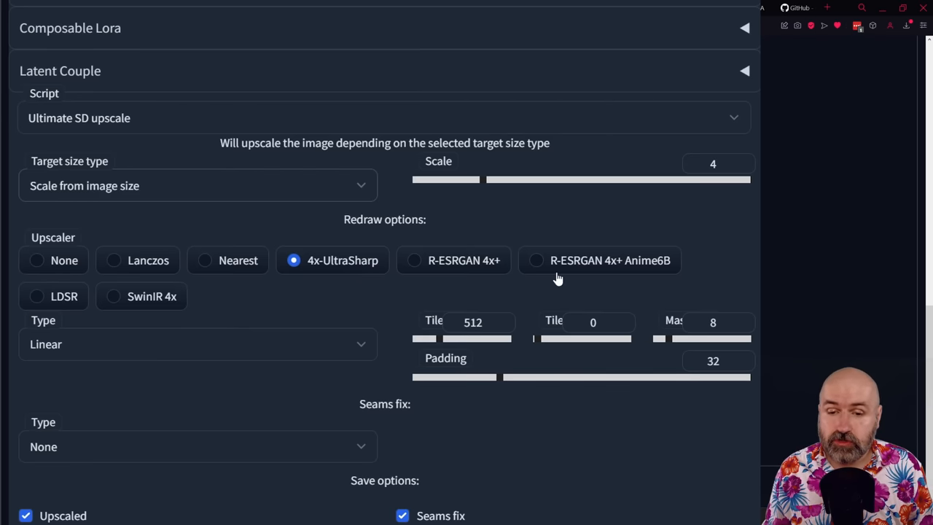
mouse_move(576, 272)
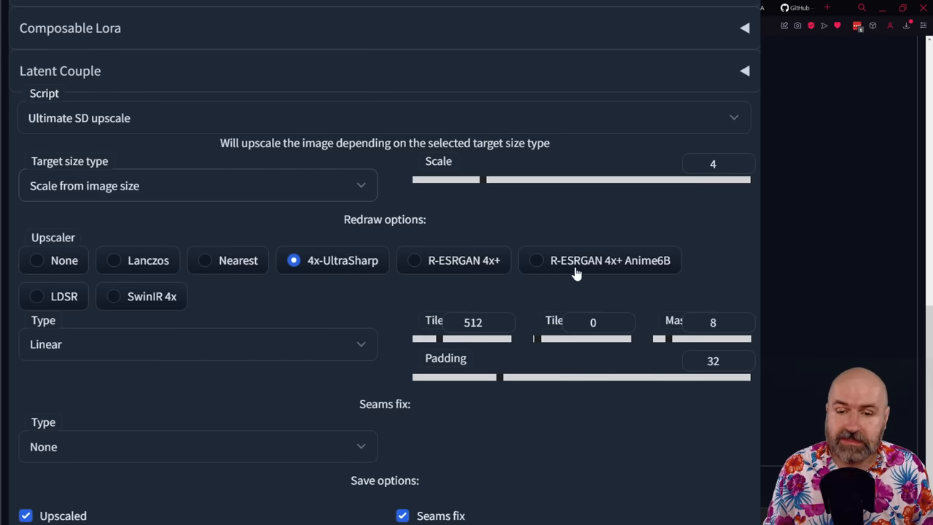
mouse_move(645, 268)
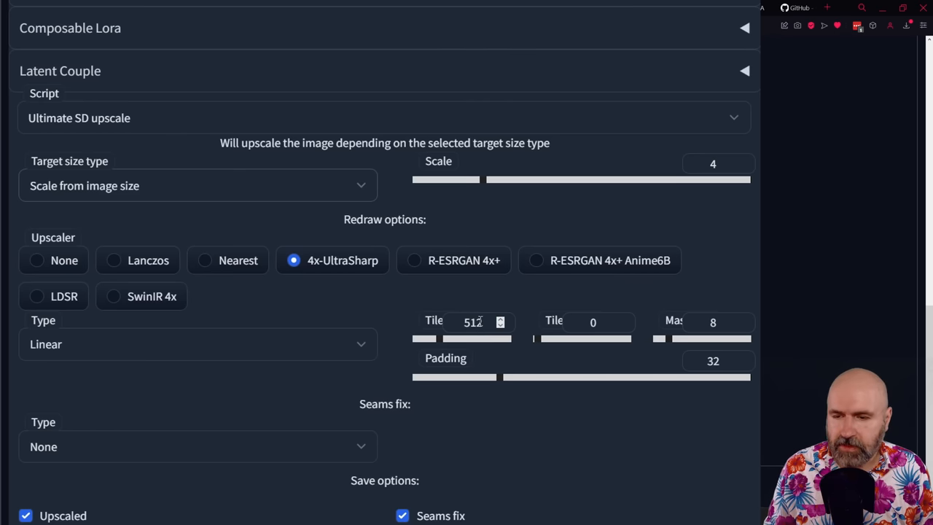
scroll(down, 3)
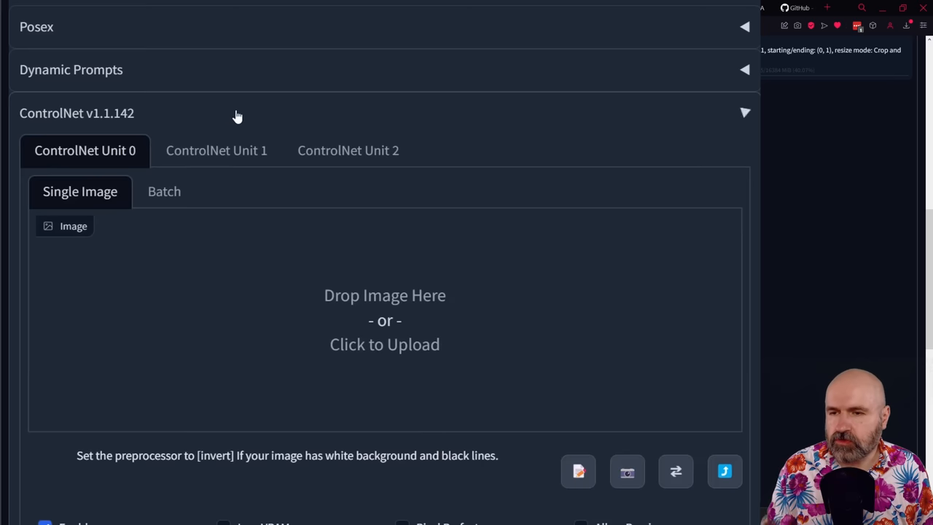
mouse_move(118, 120)
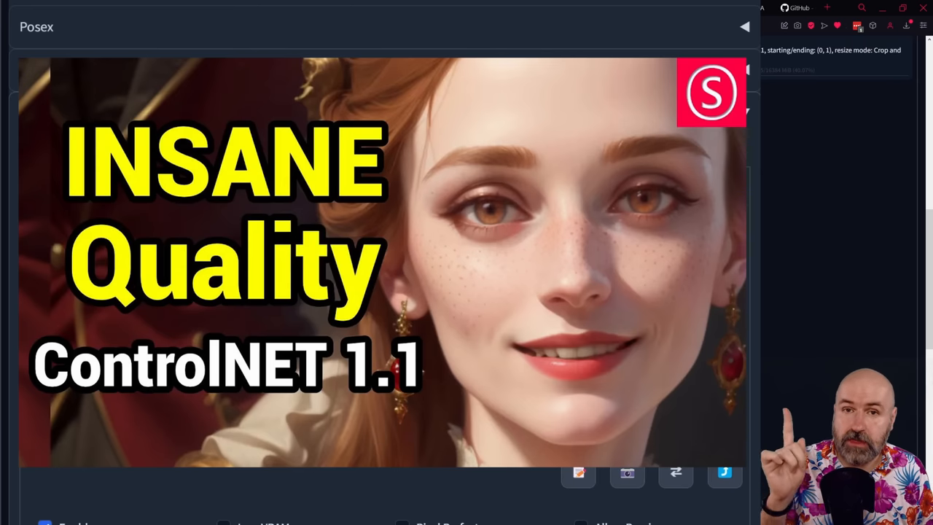
Step: Scroll to ControlNet and set tile_resample with the control_v11f1e_sd15_tile model
scroll(down, 3)
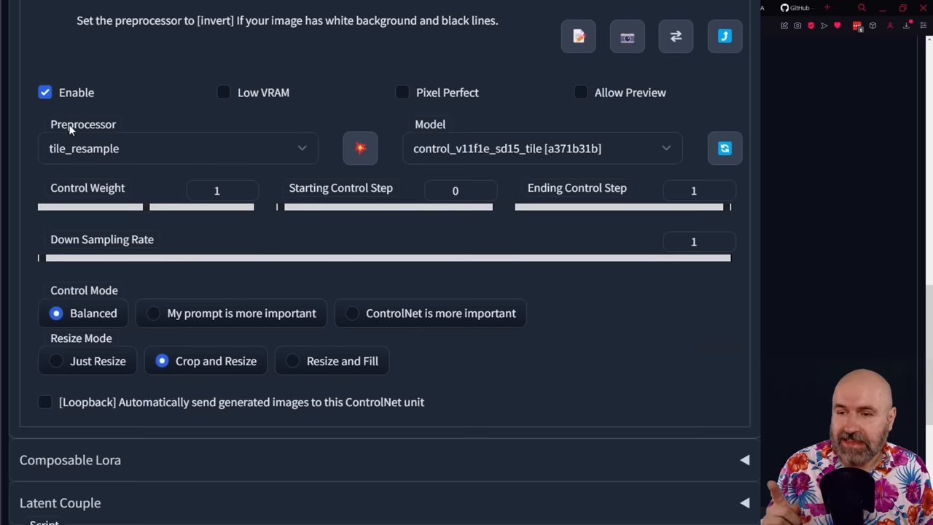
mouse_move(102, 158)
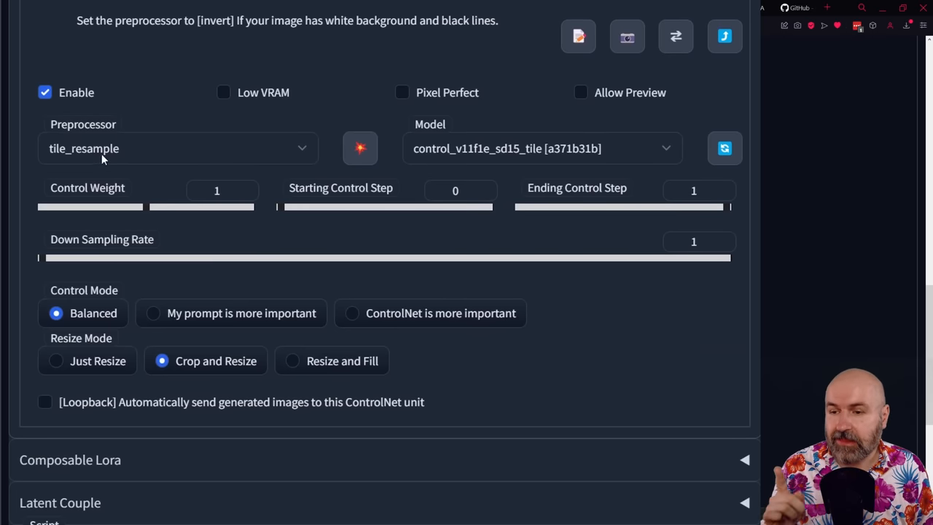
mouse_move(419, 153)
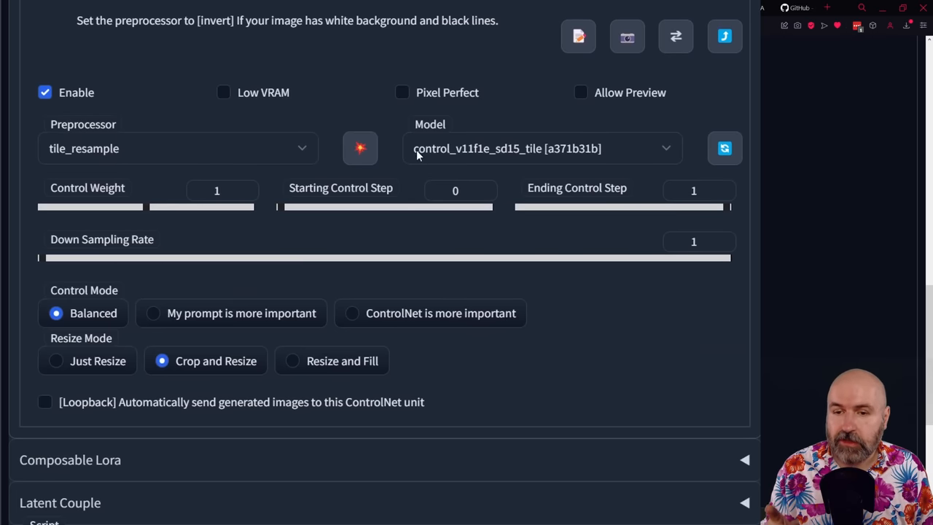
mouse_move(515, 164)
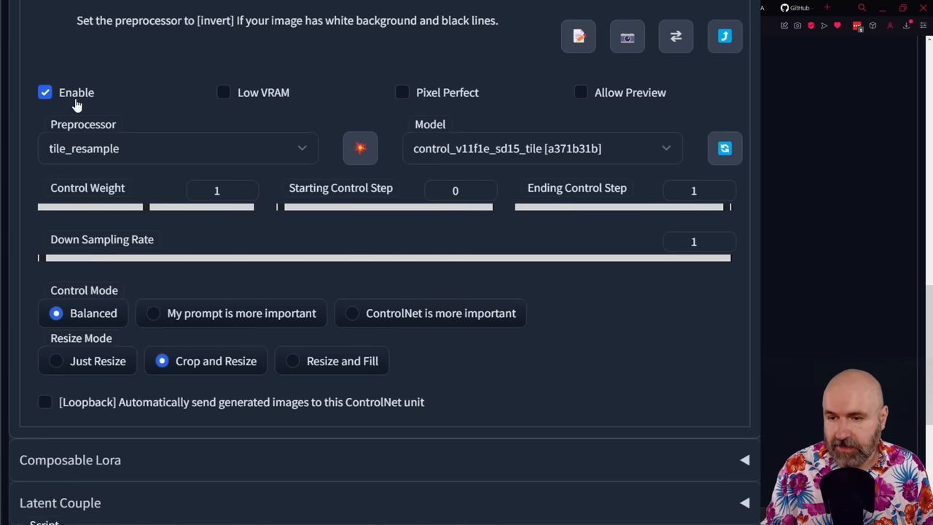
mouse_move(577, 277)
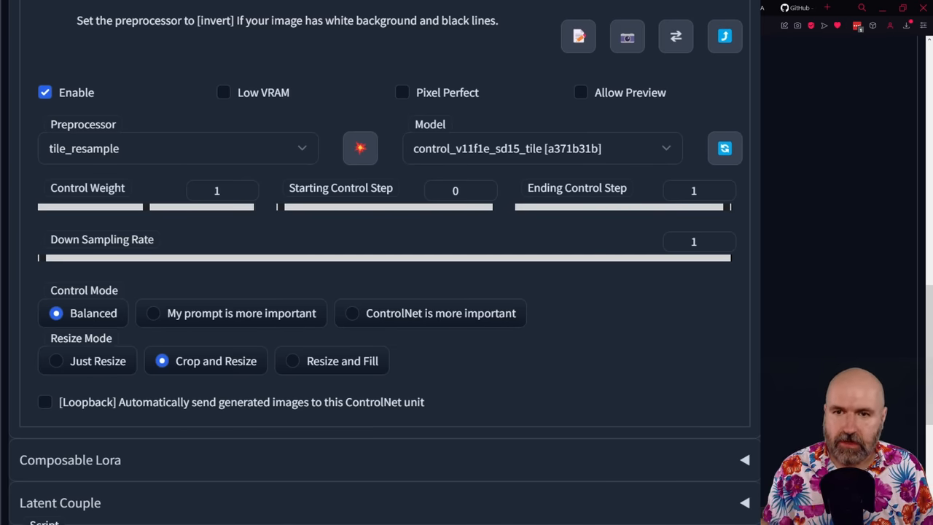
scroll(down, 3)
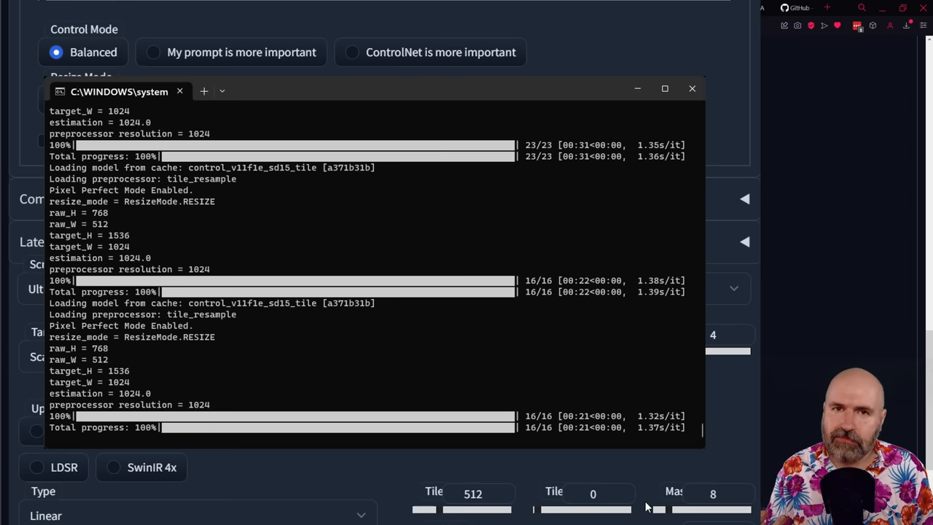
Step: Minimize the Windows Terminal console to return to the img2img page
click(692, 88)
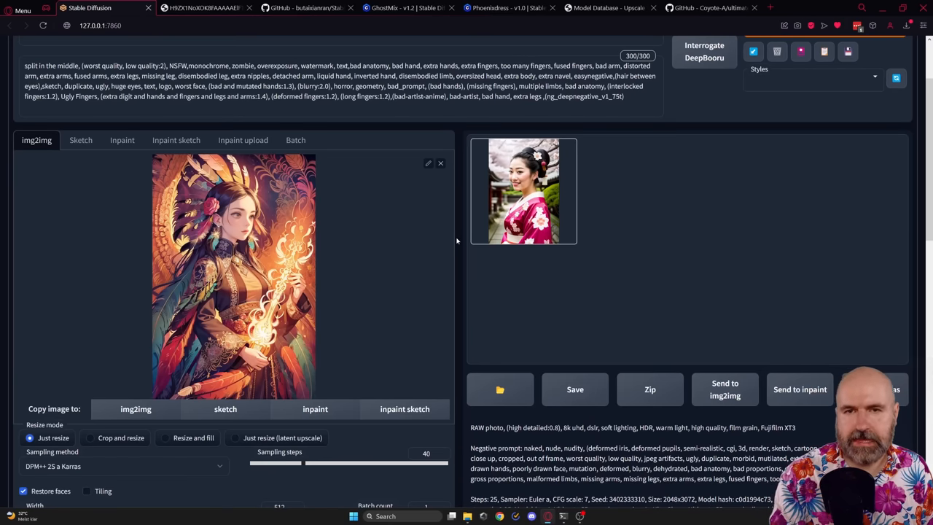
Step: View the GhostMix checkpoint and Phoenixdress LoRA pages on Civitai, then return to Stable Diffusion
click(395, 11)
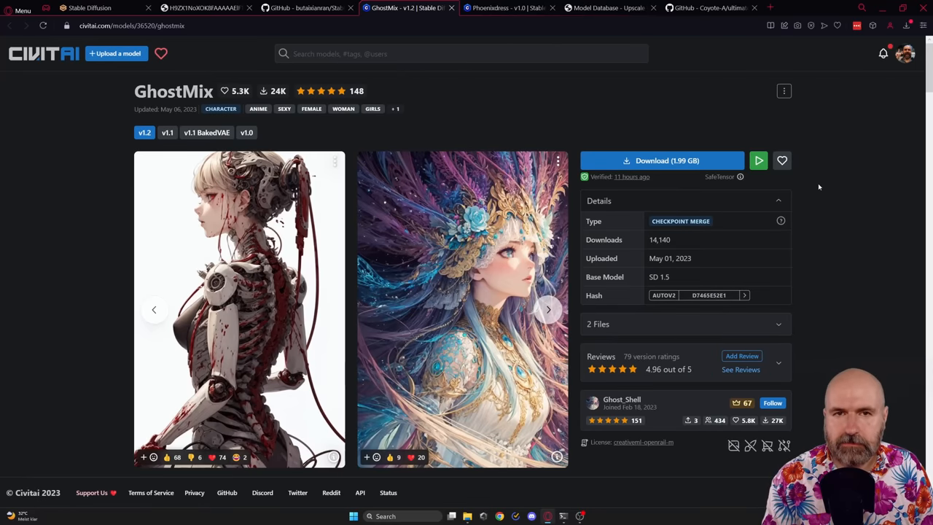
click(501, 11)
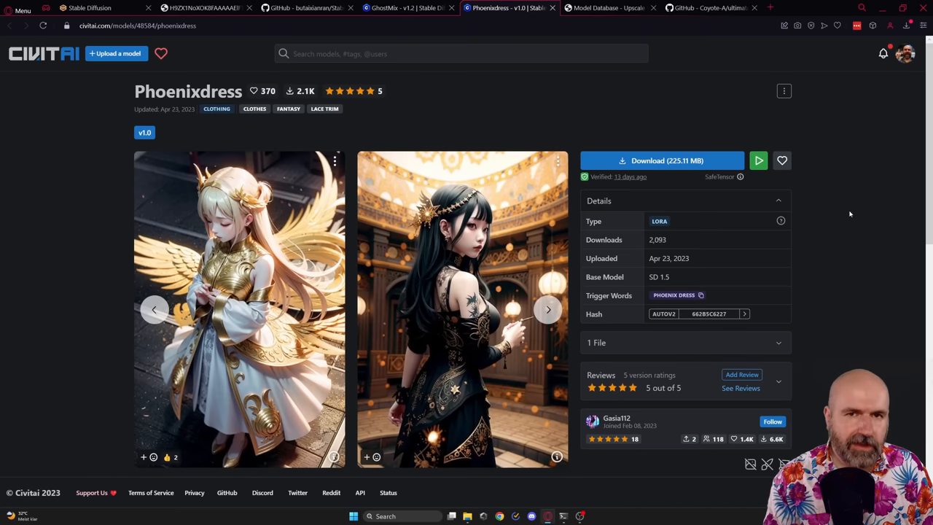
mouse_move(880, 240)
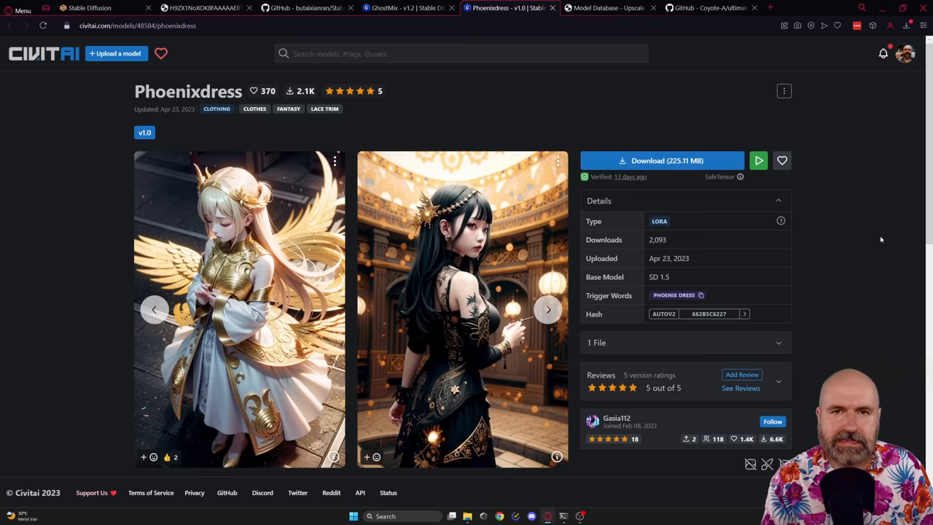
click(88, 12)
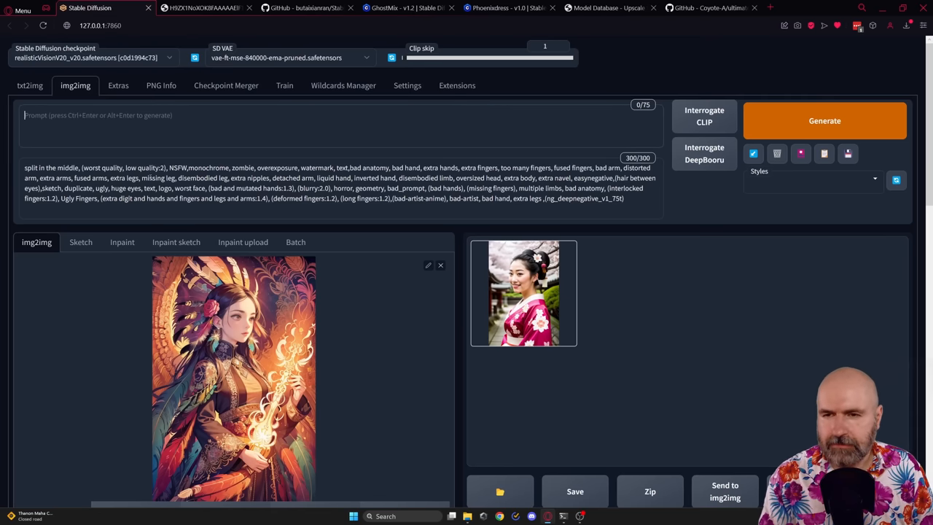
scroll(down, 3)
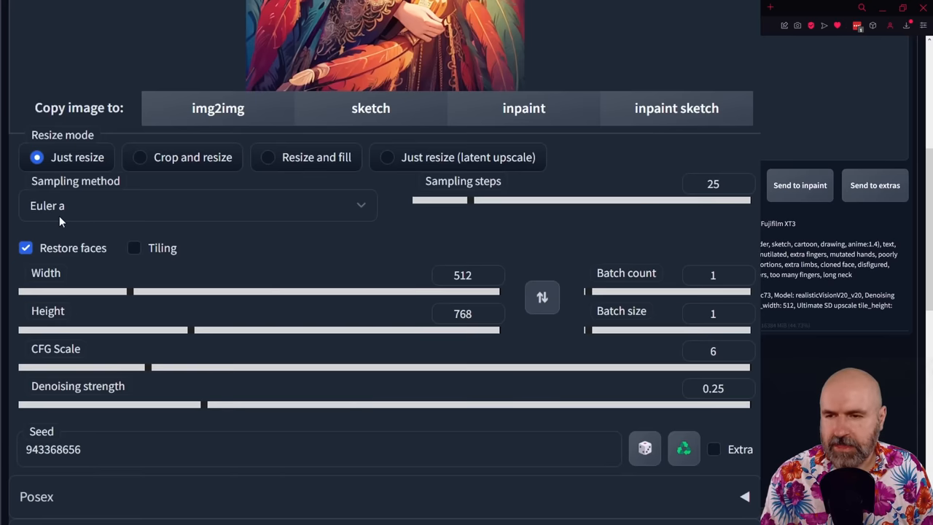
mouse_move(510, 230)
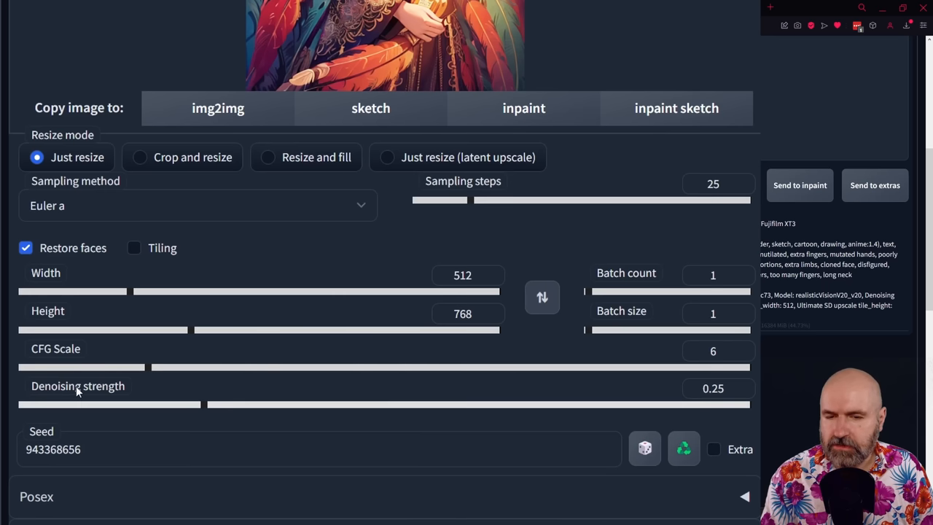
mouse_move(422, 389)
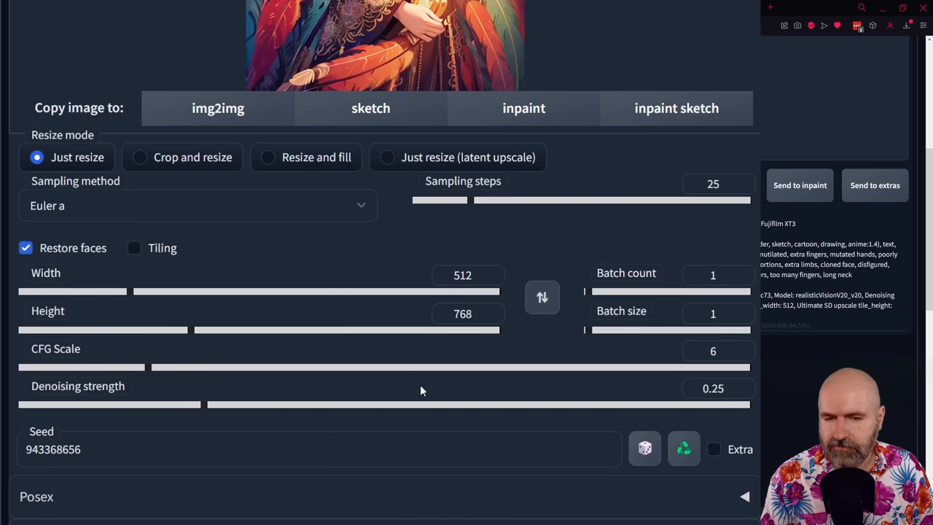
scroll(down, 3)
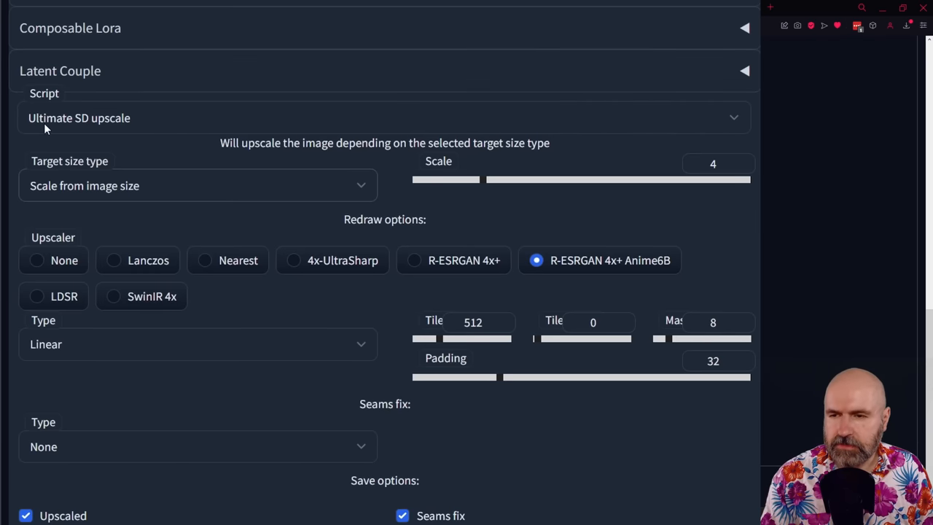
mouse_move(57, 102)
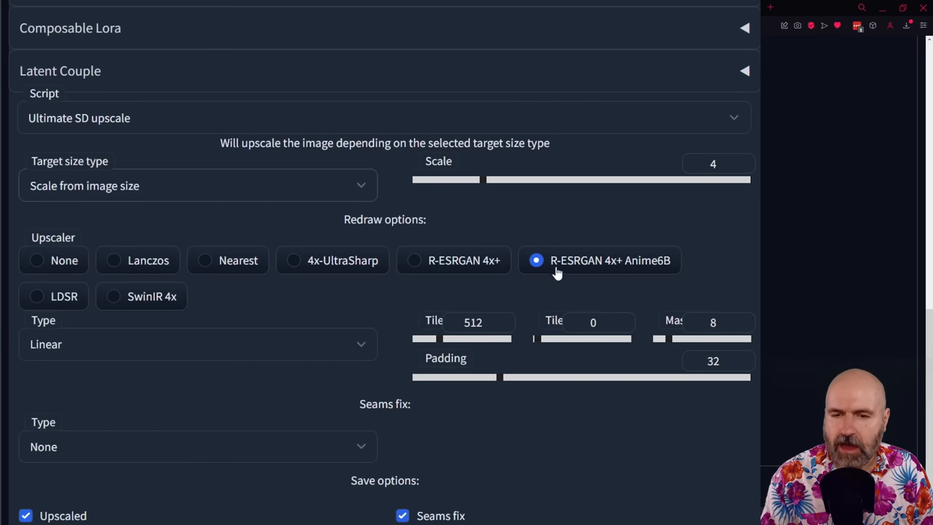
mouse_move(611, 271)
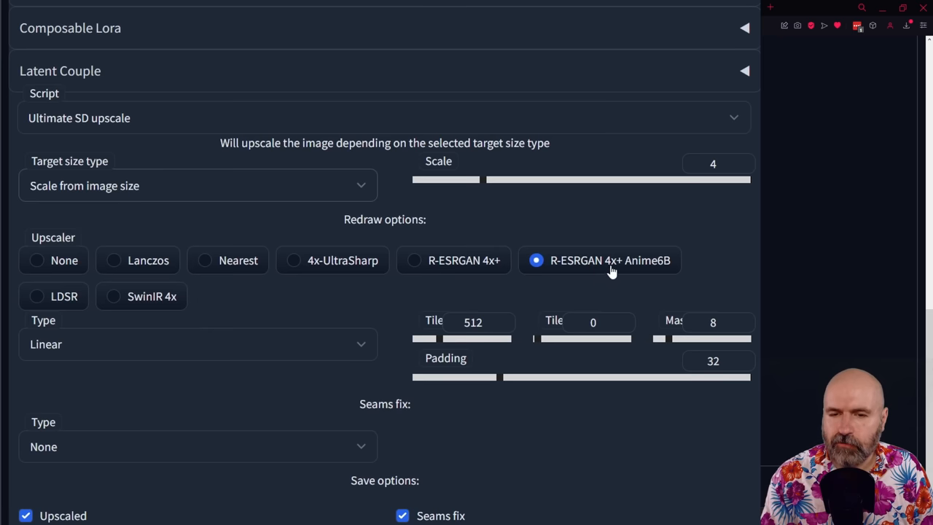
mouse_move(661, 278)
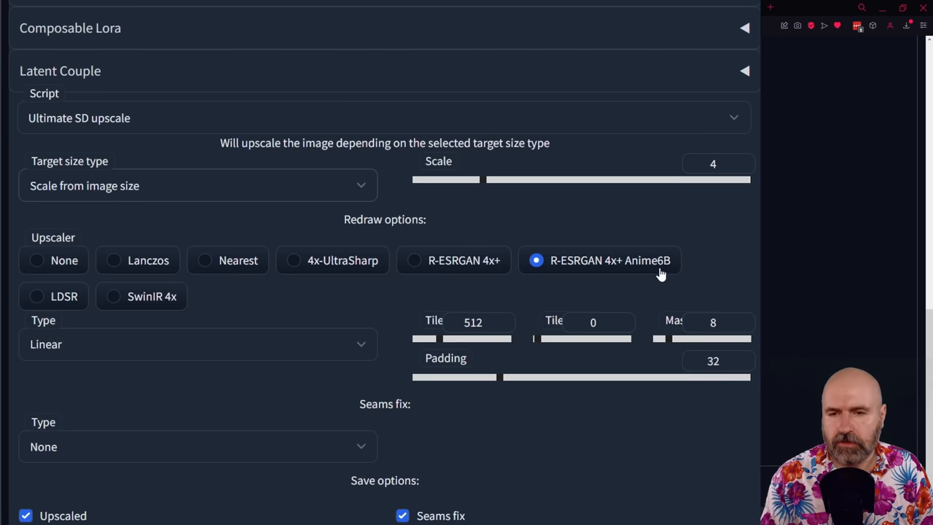
mouse_move(510, 273)
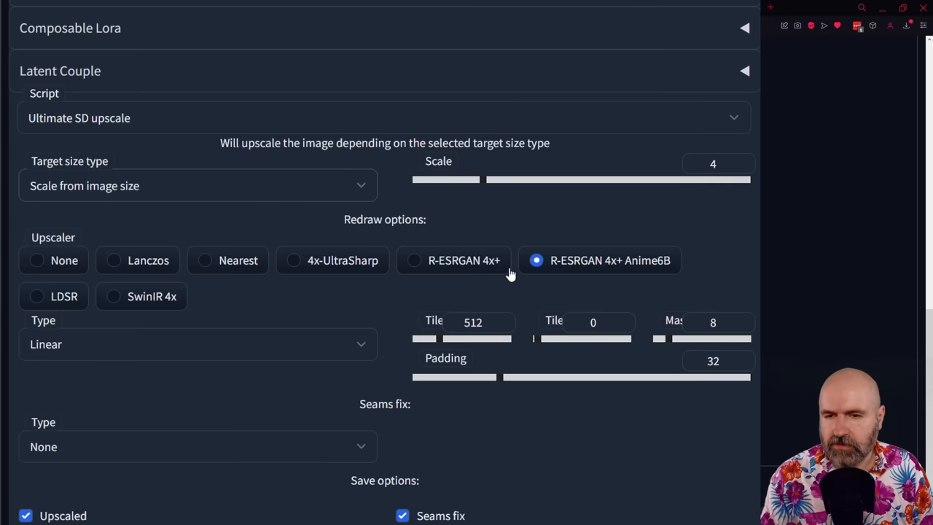
mouse_move(446, 173)
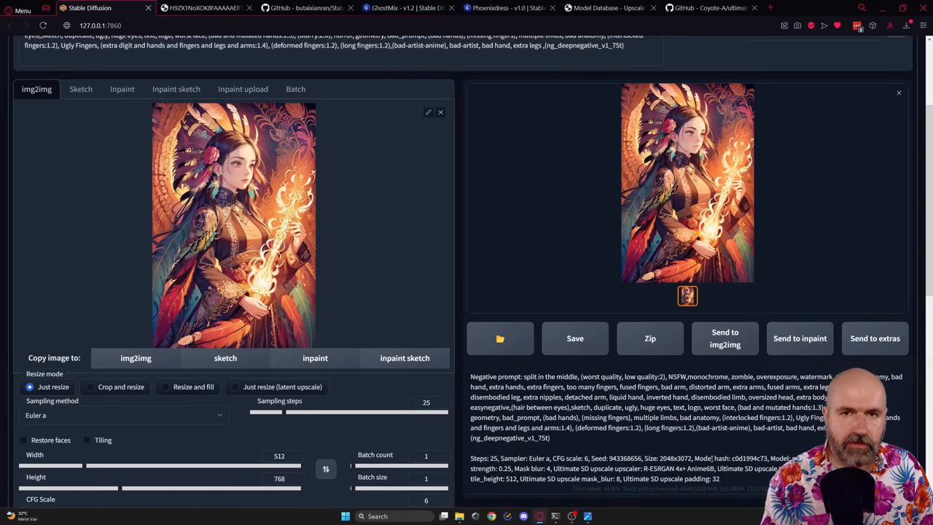
mouse_move(682, 190)
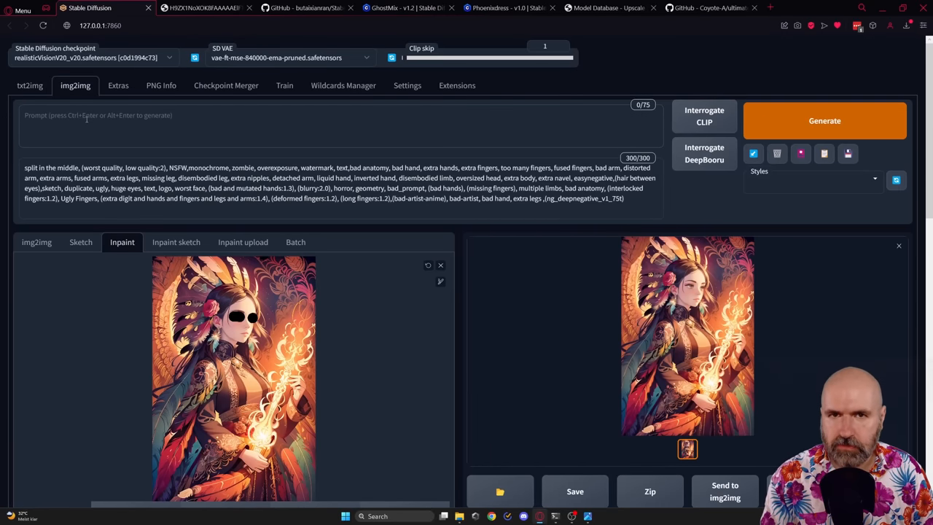
Step: Enter 'beautiful eyes' as the inpainting prompt and scroll down to the script options
text(beautiful eyes)
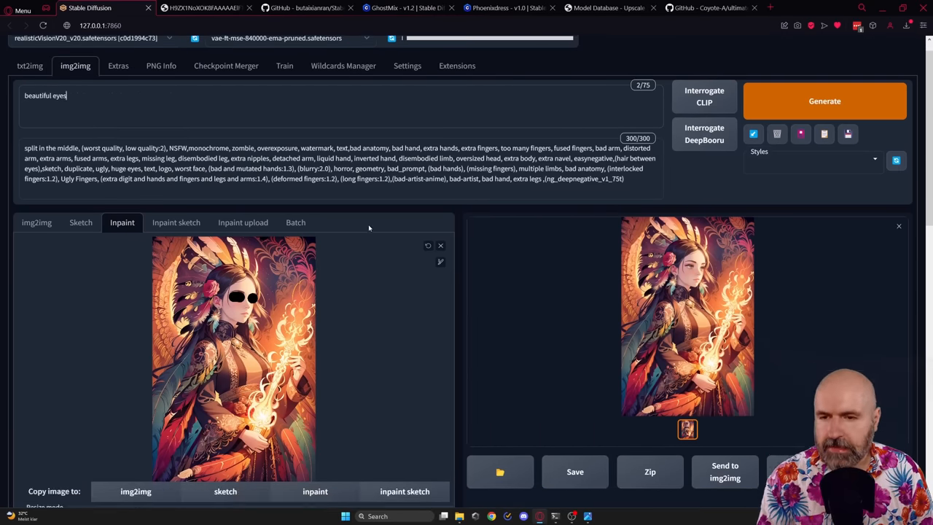
scroll(down, 3)
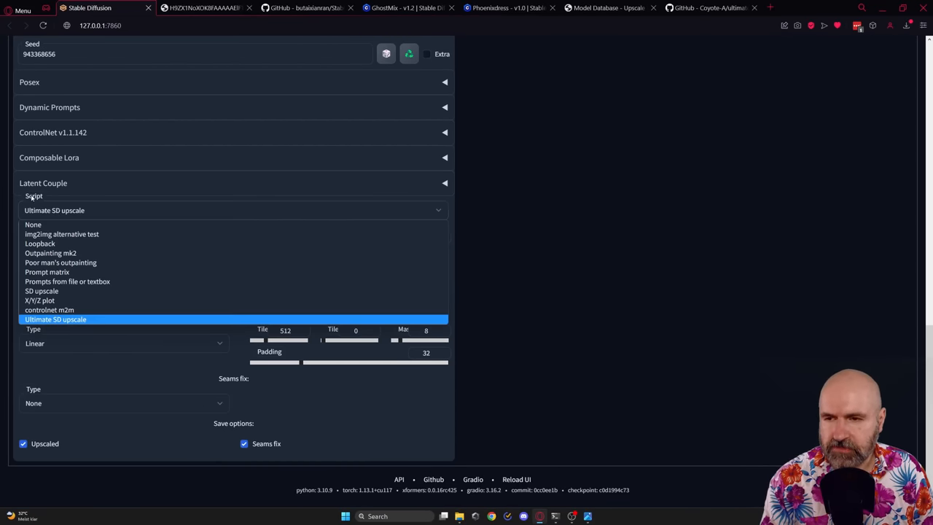
mouse_move(32, 224)
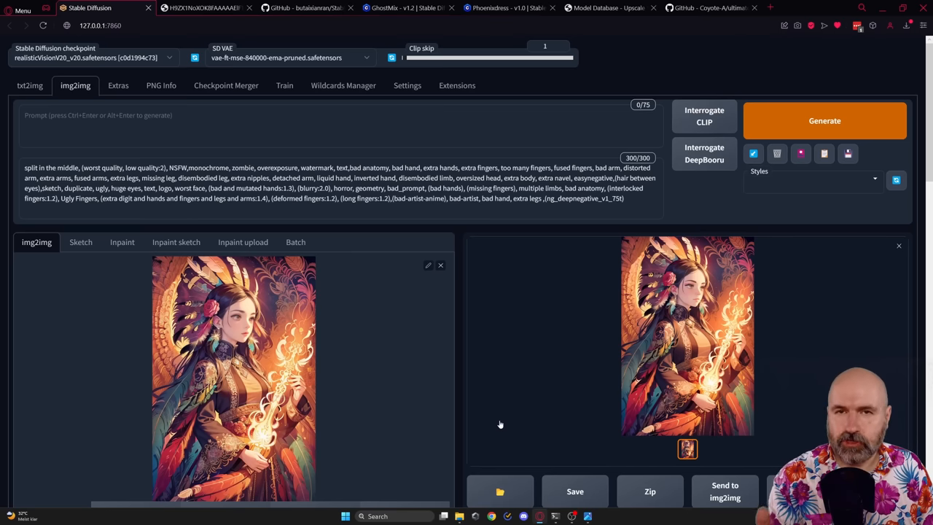
mouse_move(474, 431)
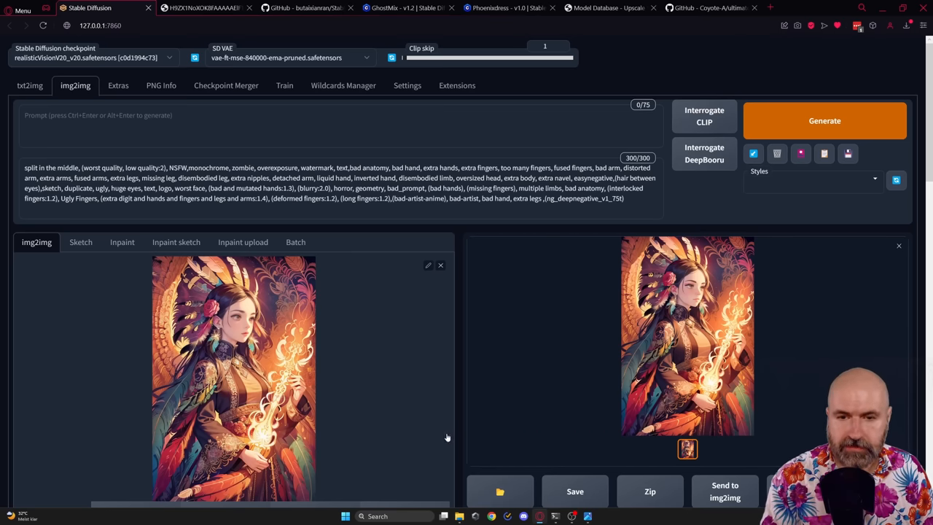
Step: Scroll through the ControlNet tile and Ultimate SD upscale settings (4x, R-ESRGAN 4x+ Anime6B)
scroll(down, 3)
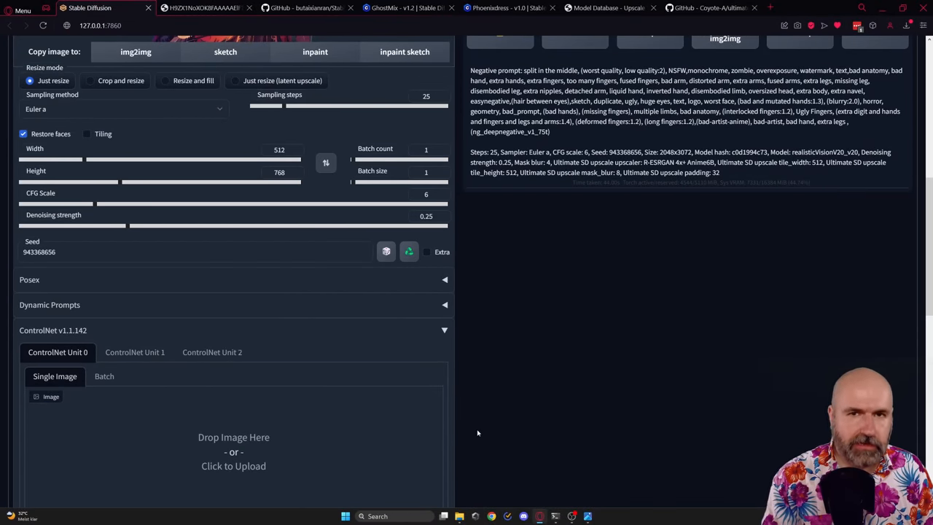
mouse_move(73, 214)
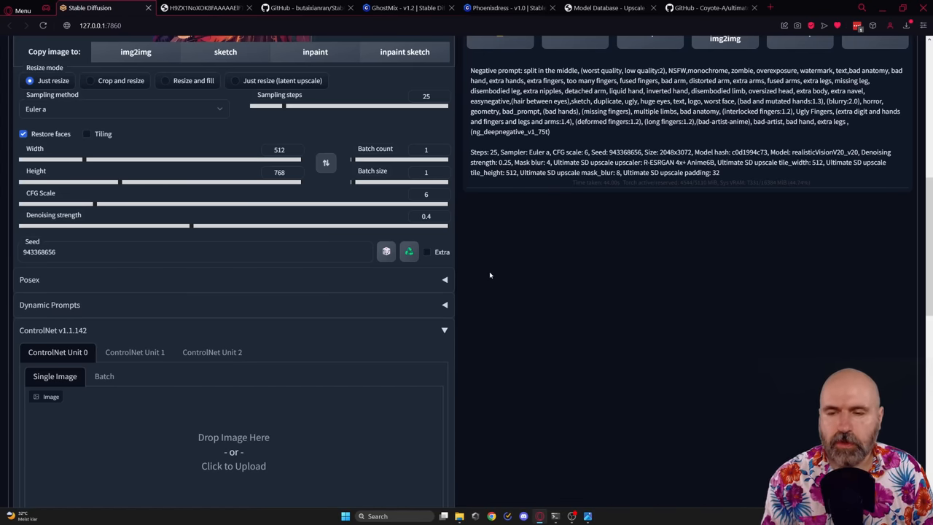
scroll(down, 3)
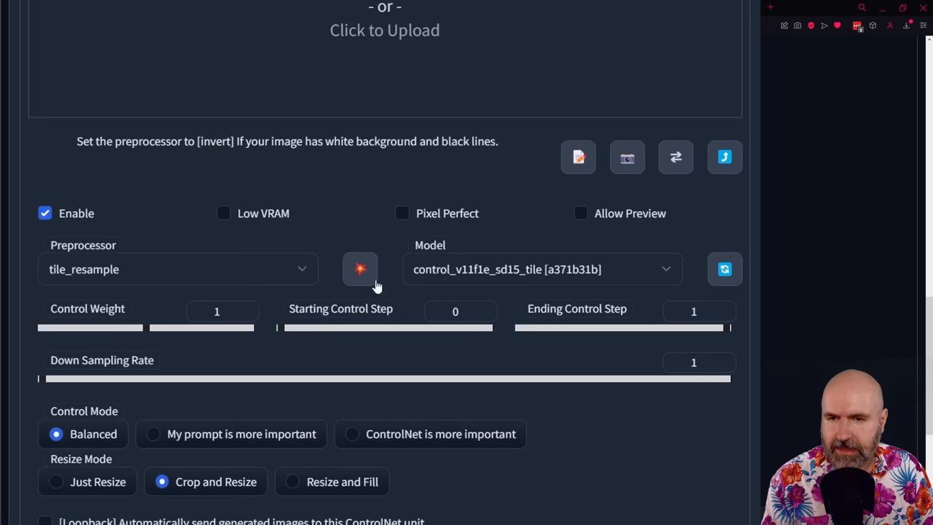
mouse_move(471, 281)
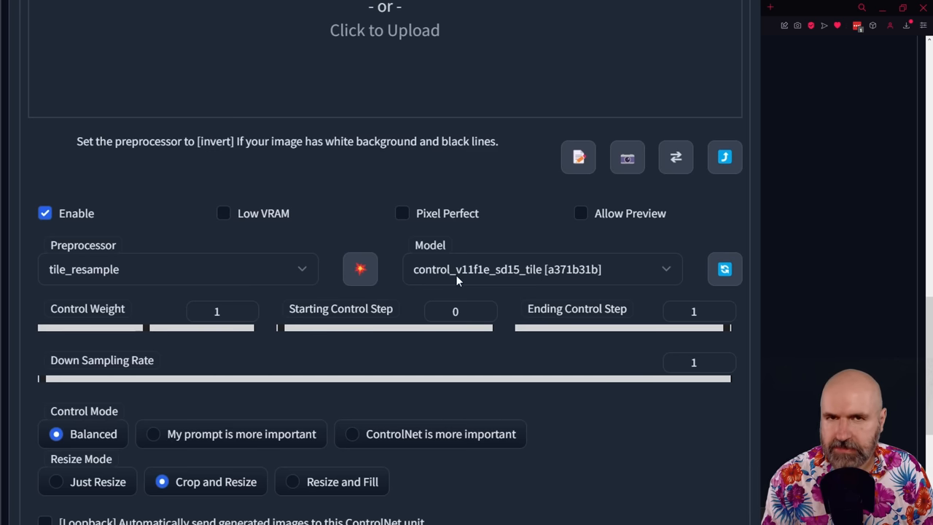
scroll(down, 3)
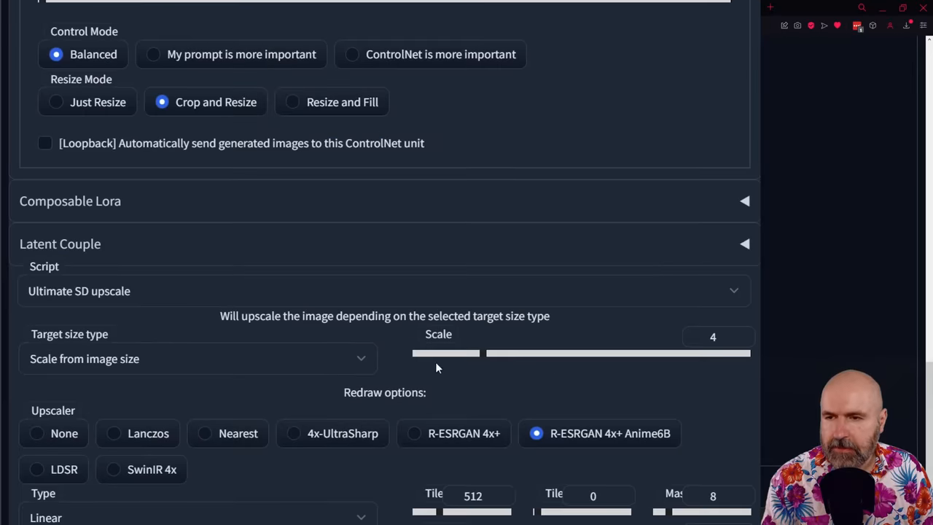
mouse_move(62, 305)
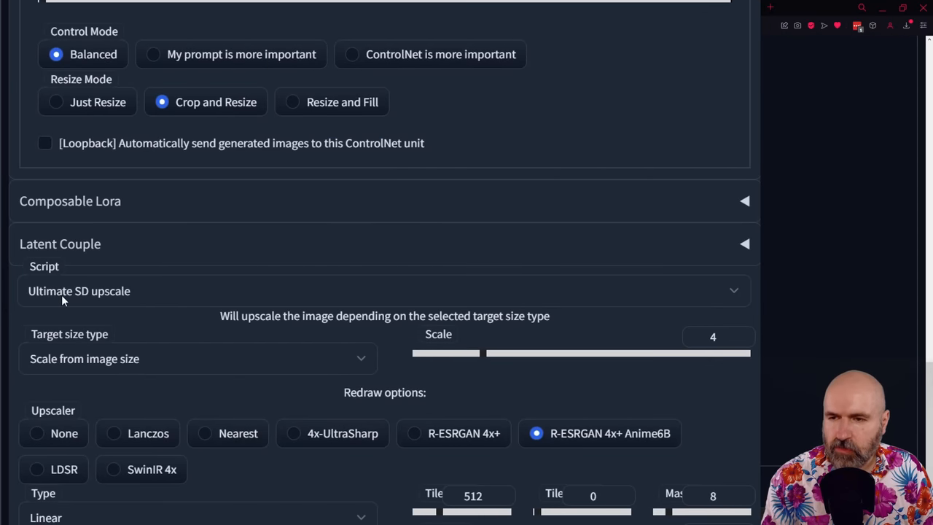
mouse_move(109, 337)
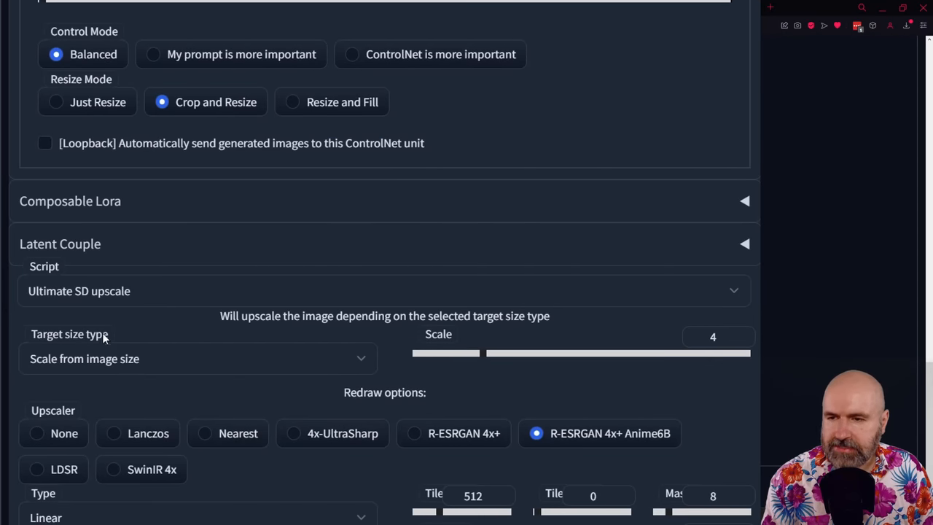
mouse_move(430, 349)
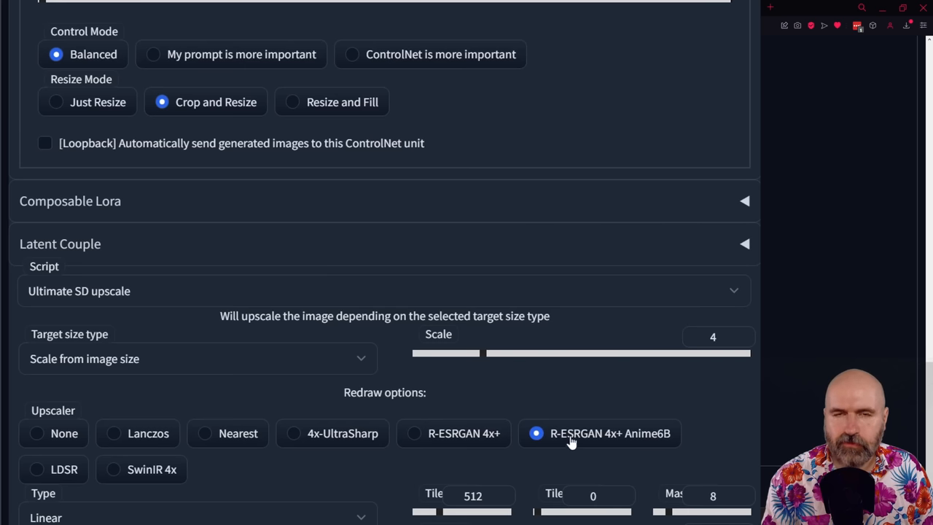
mouse_move(634, 449)
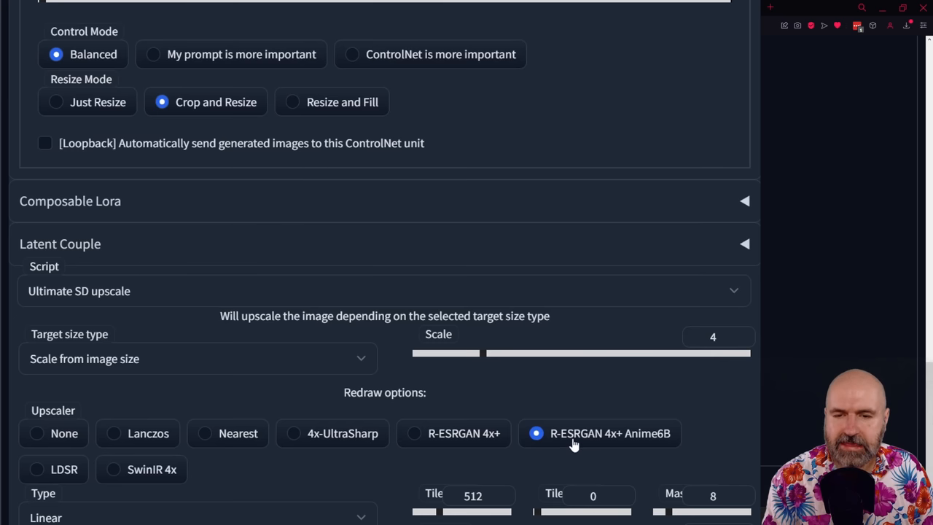
mouse_move(660, 441)
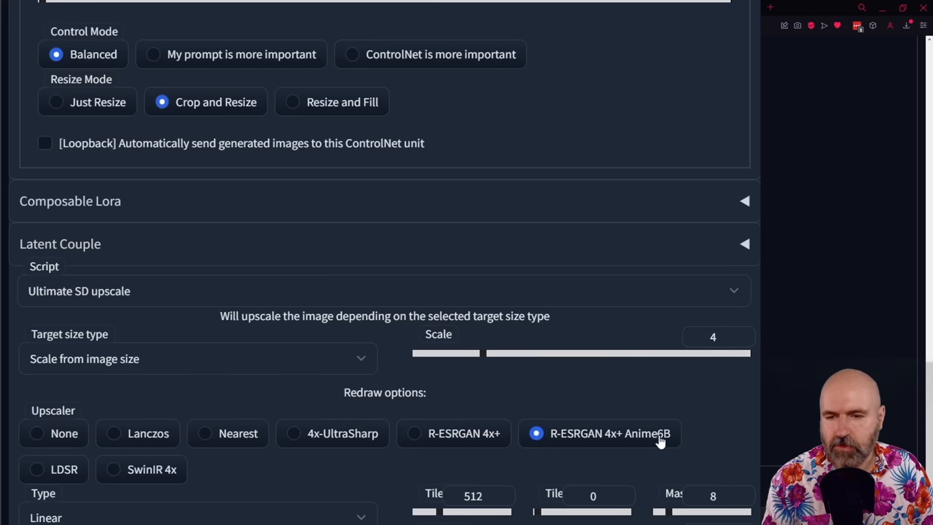
scroll(down, 3)
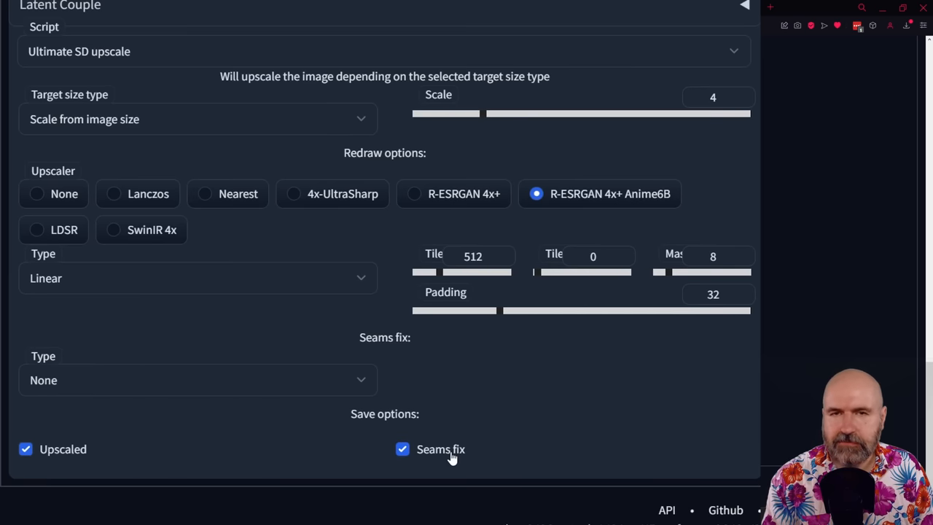